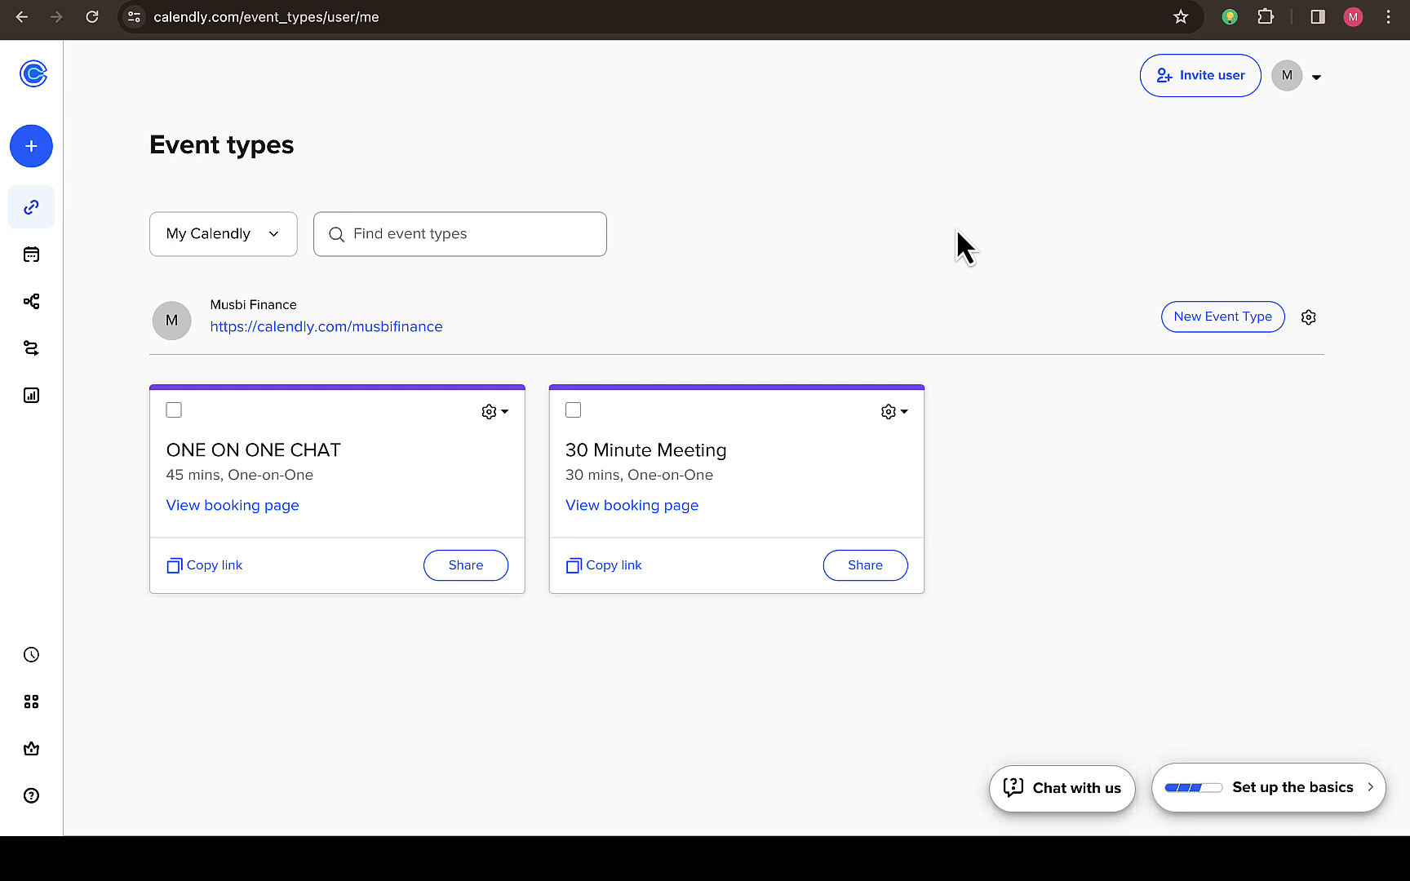
pyautogui.moveTo(418, 126)
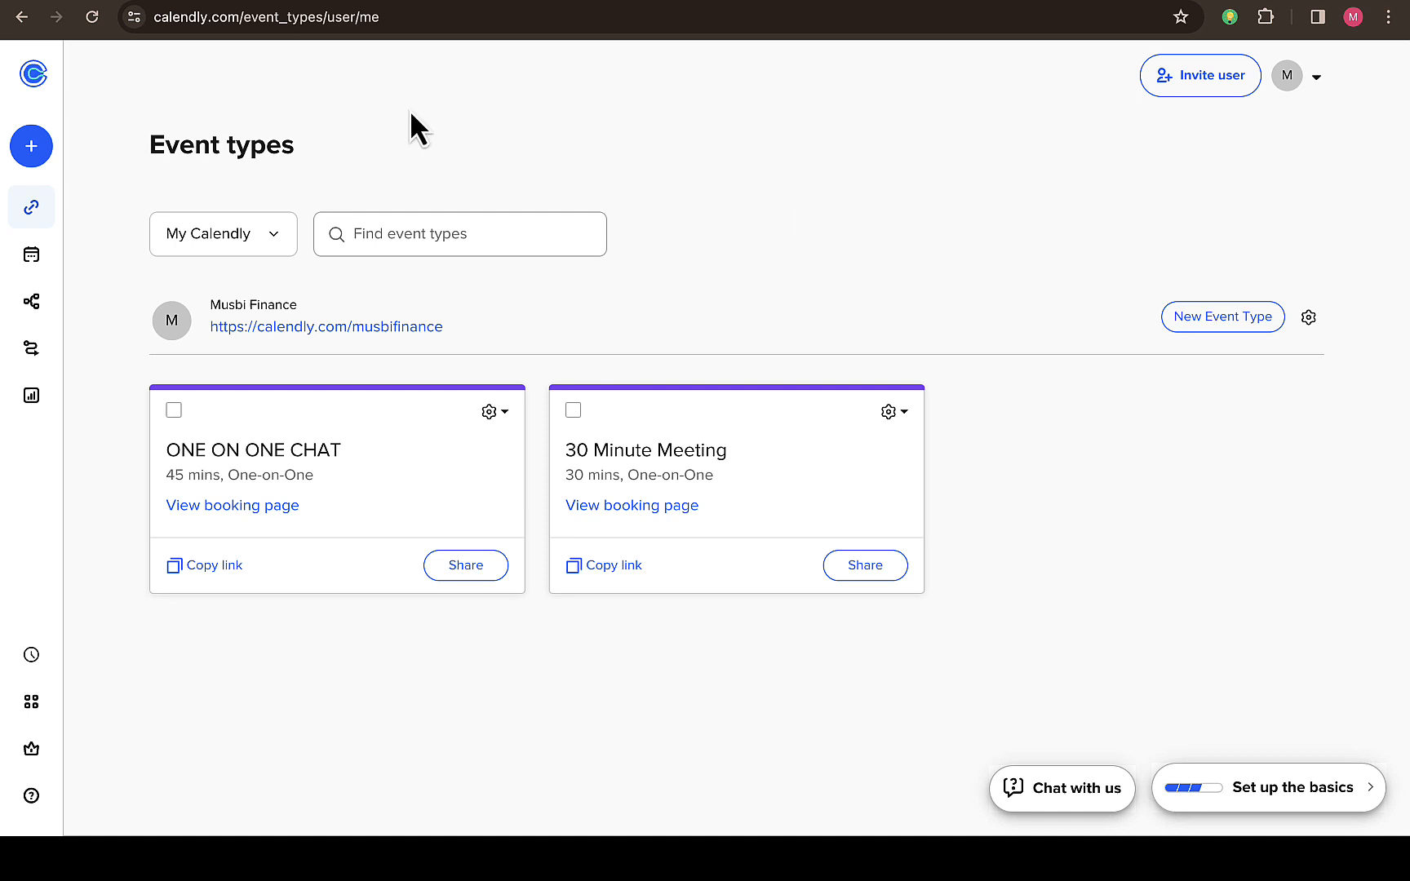
pyautogui.moveTo(523, 149)
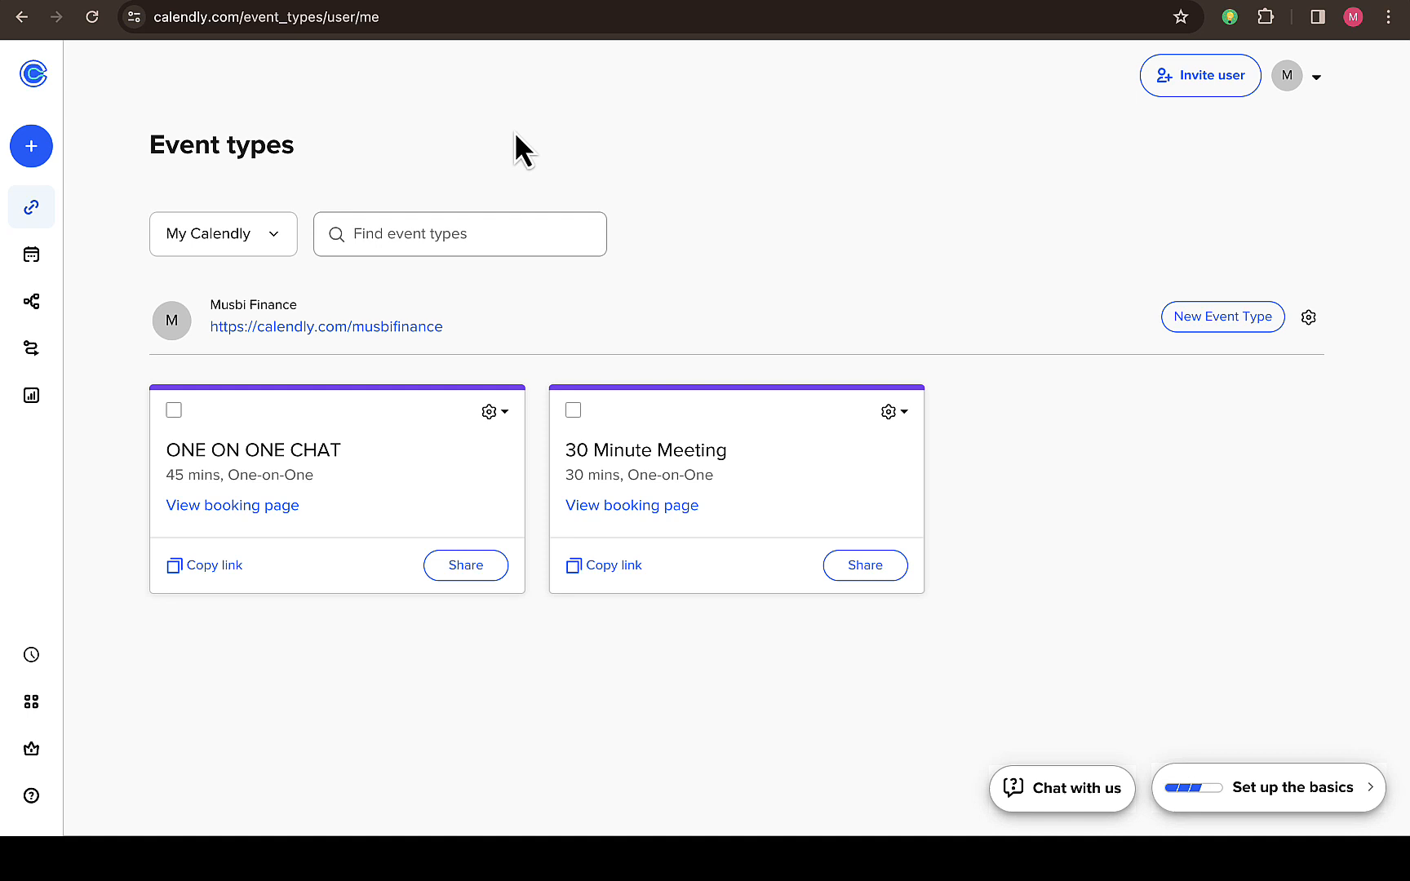
pyautogui.moveTo(550, 520)
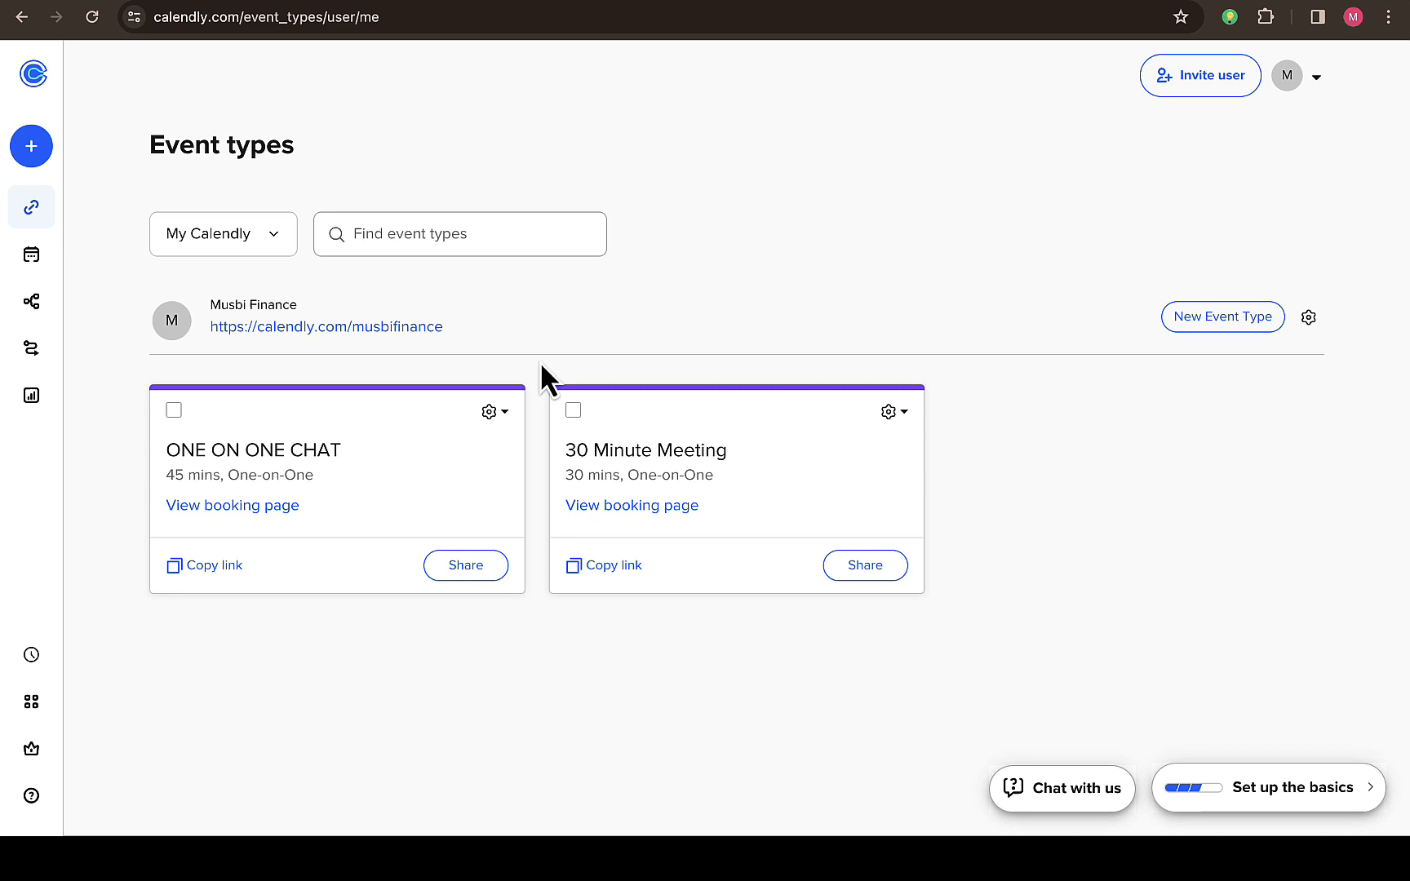
pyautogui.moveTo(892, 281)
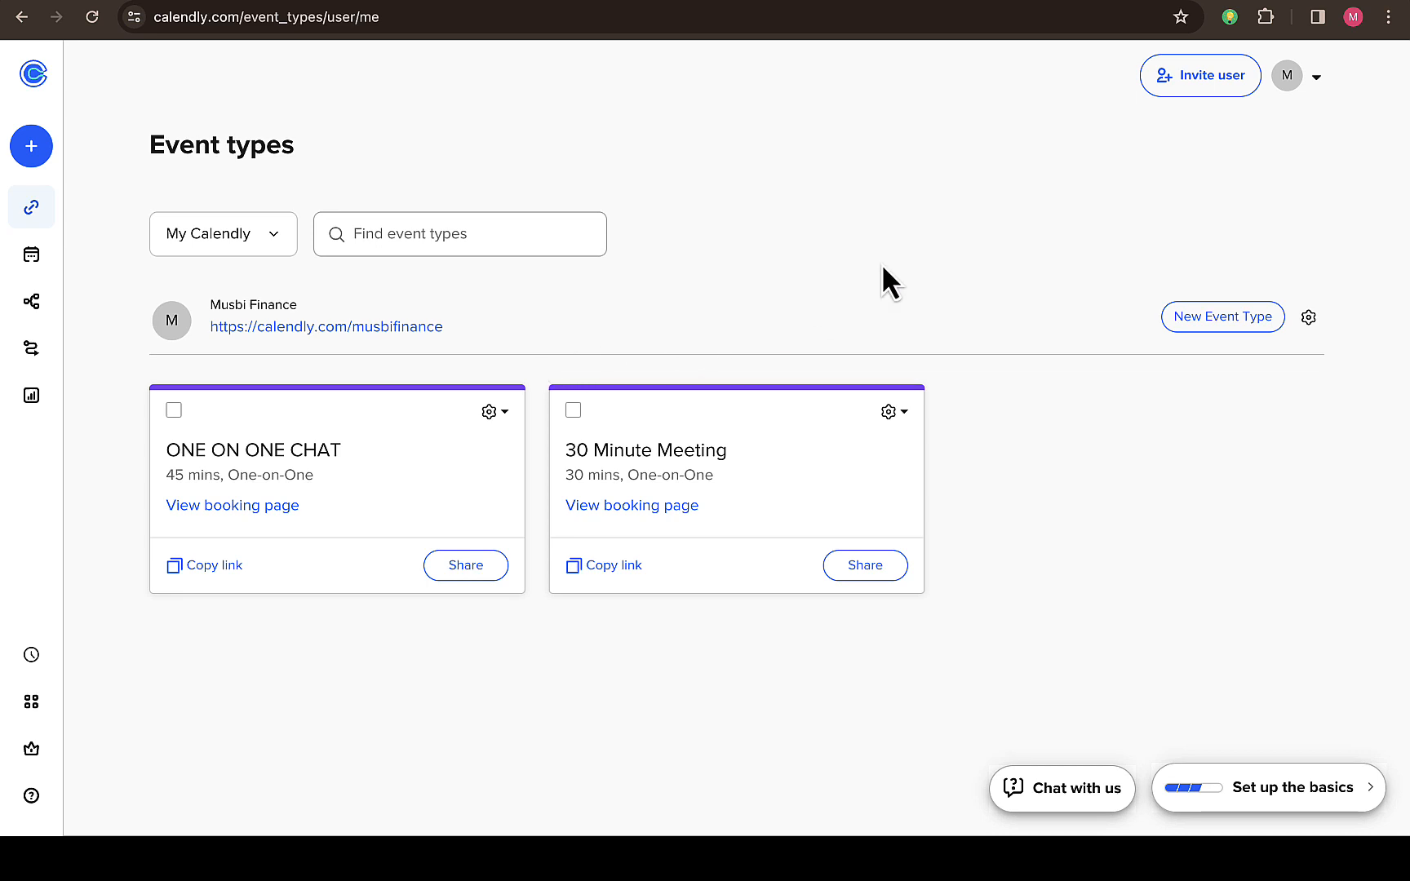
pyautogui.moveTo(1285, 153)
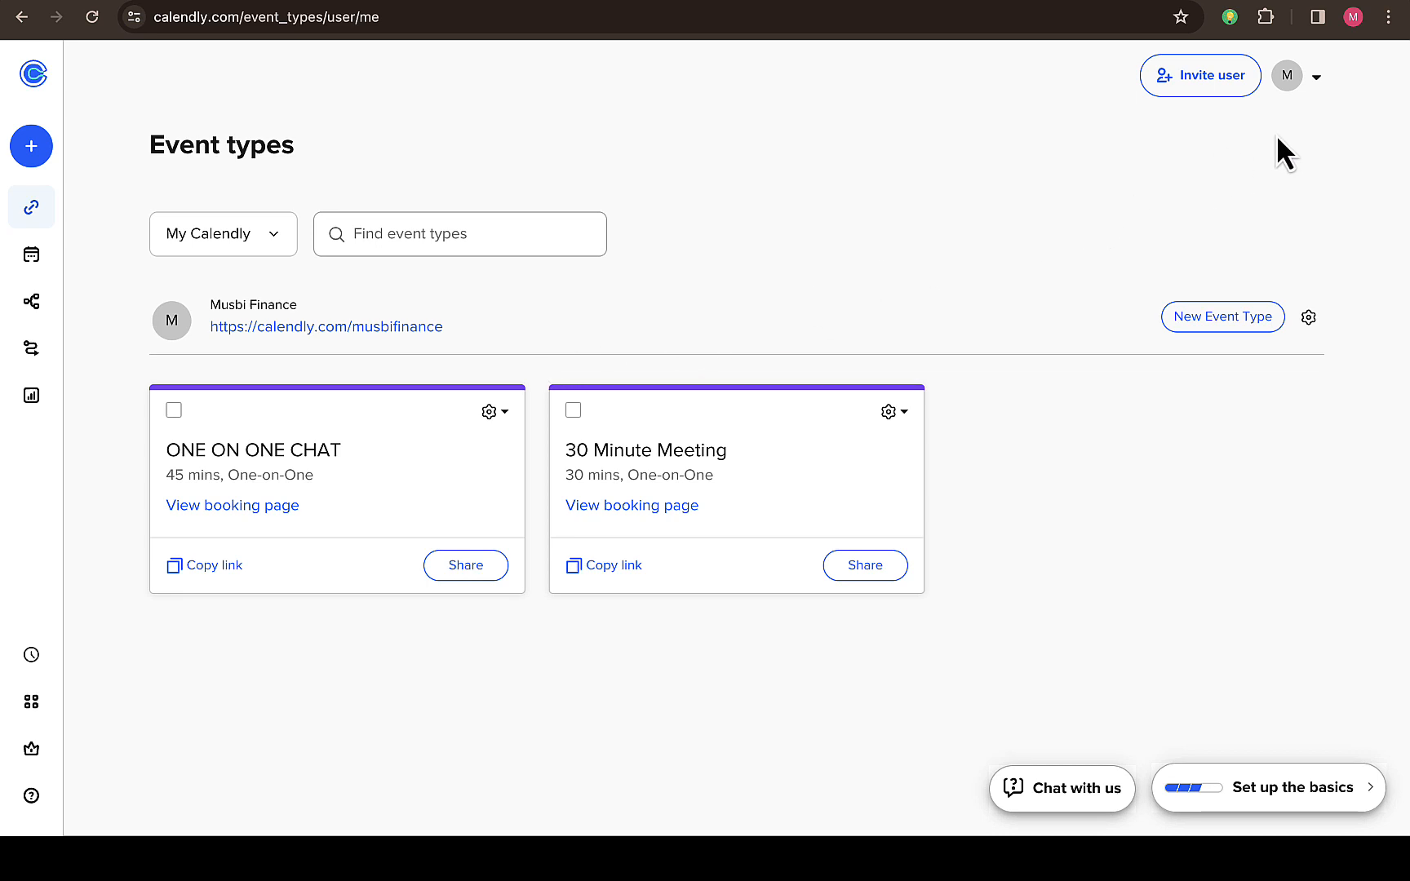
# Expand the avatar dropdown at the top right to show the account settings menu
pyautogui.click(1297, 76)
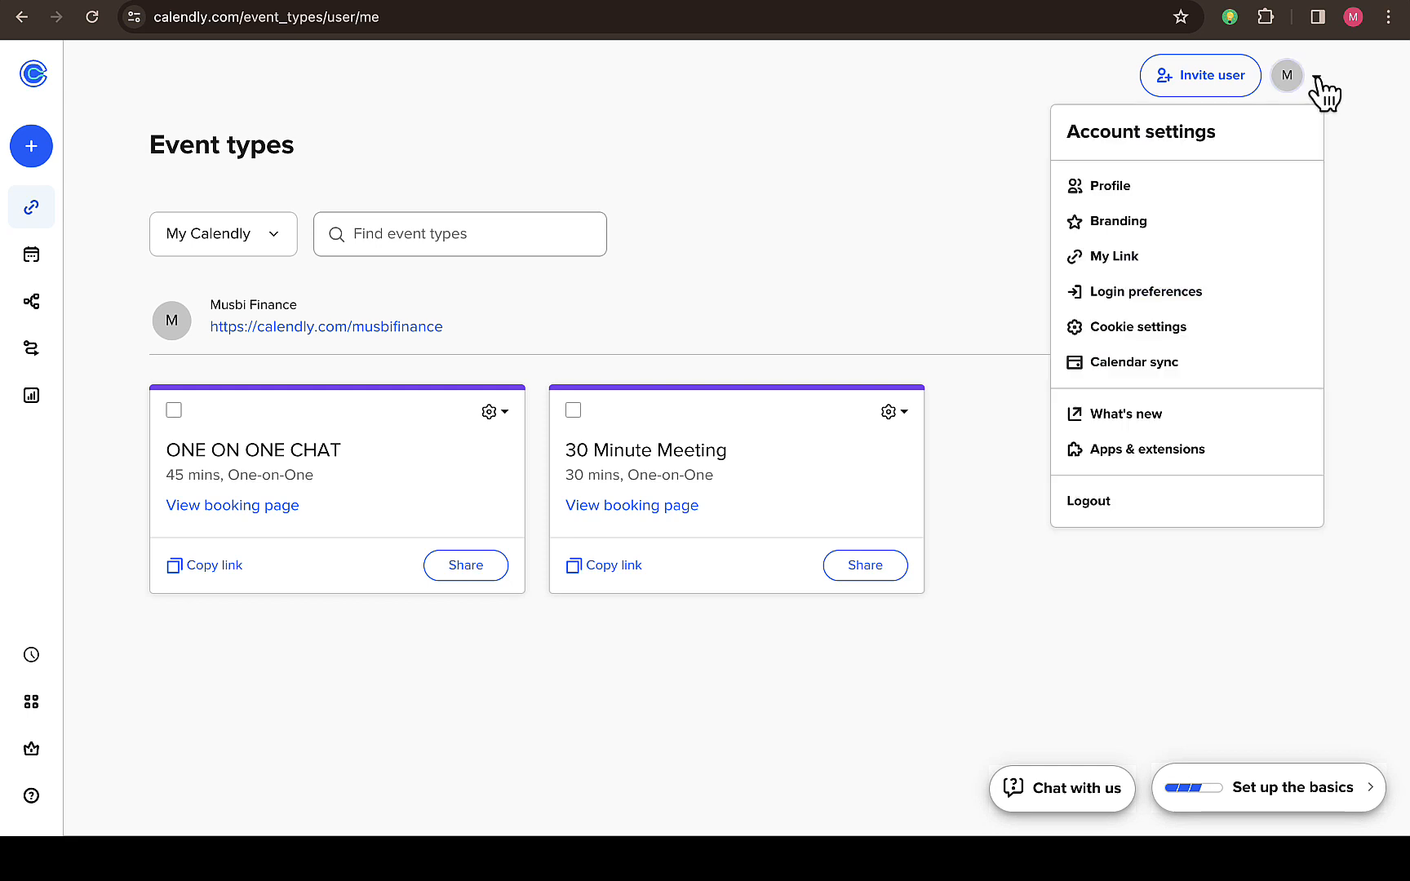
pyautogui.moveTo(1312, 90)
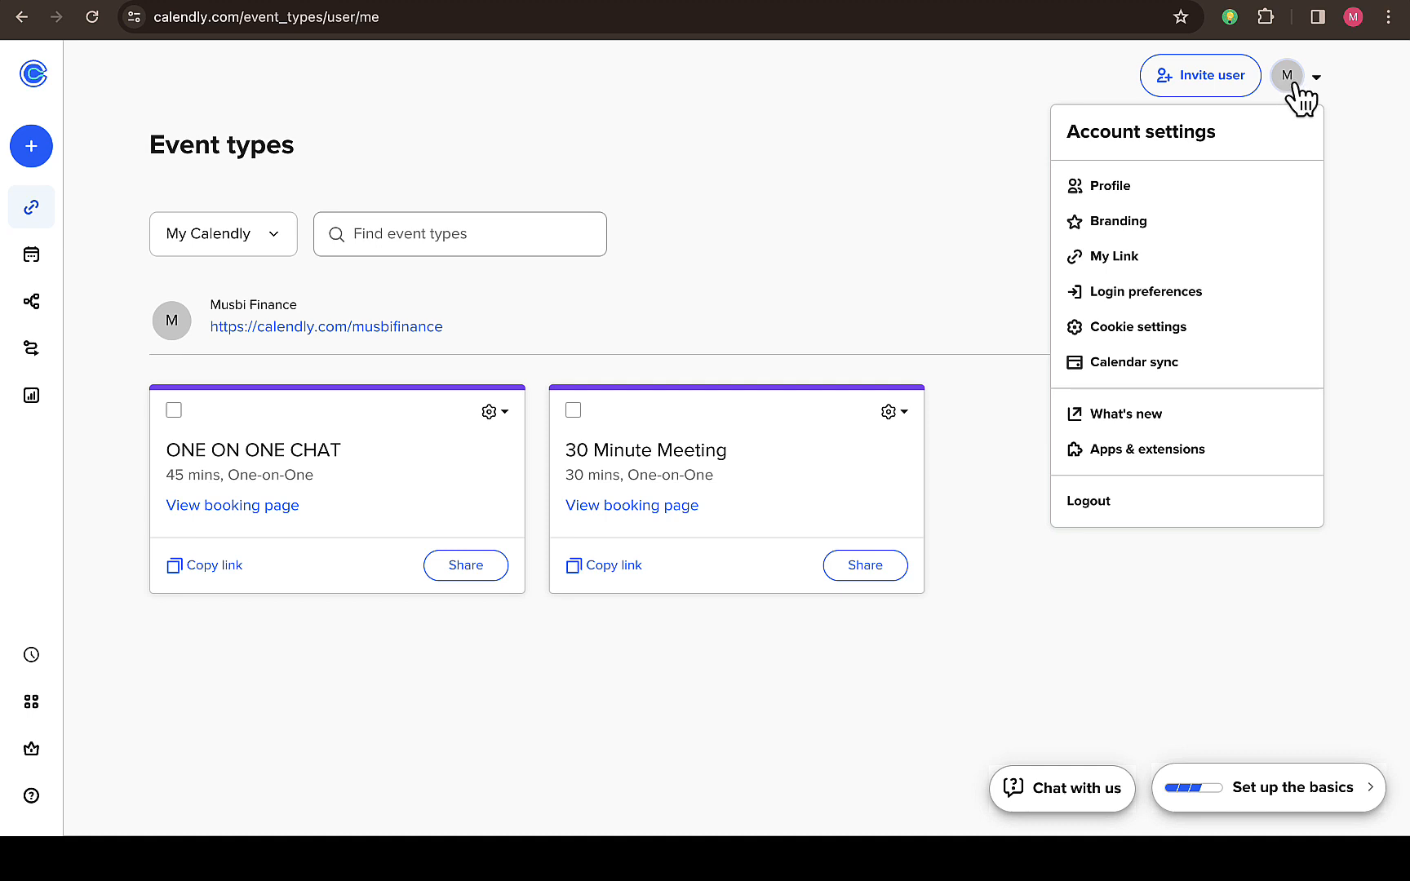
pyautogui.moveTo(1326, 90)
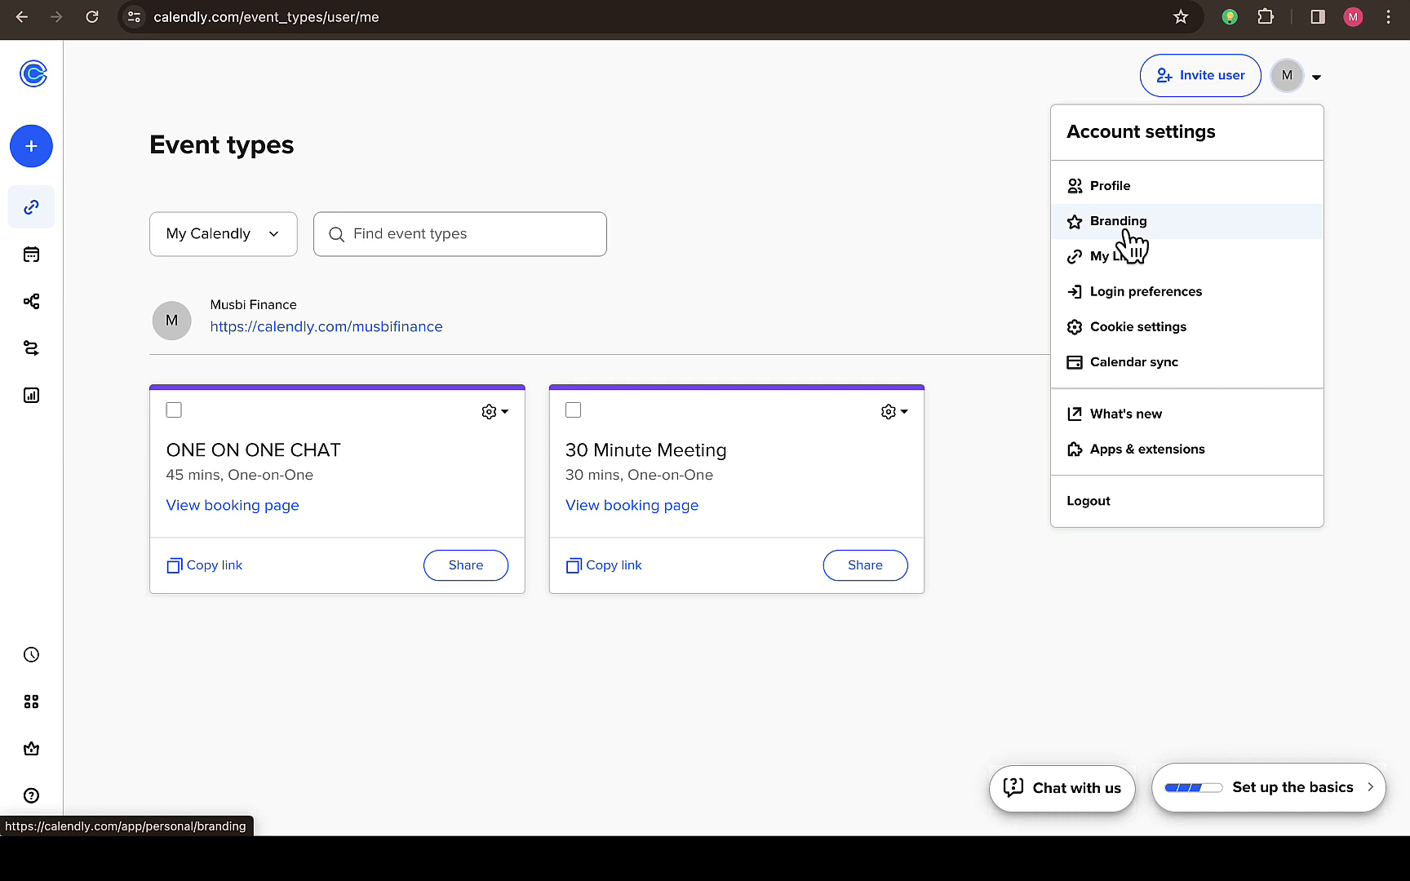
pyautogui.moveTo(1130, 361)
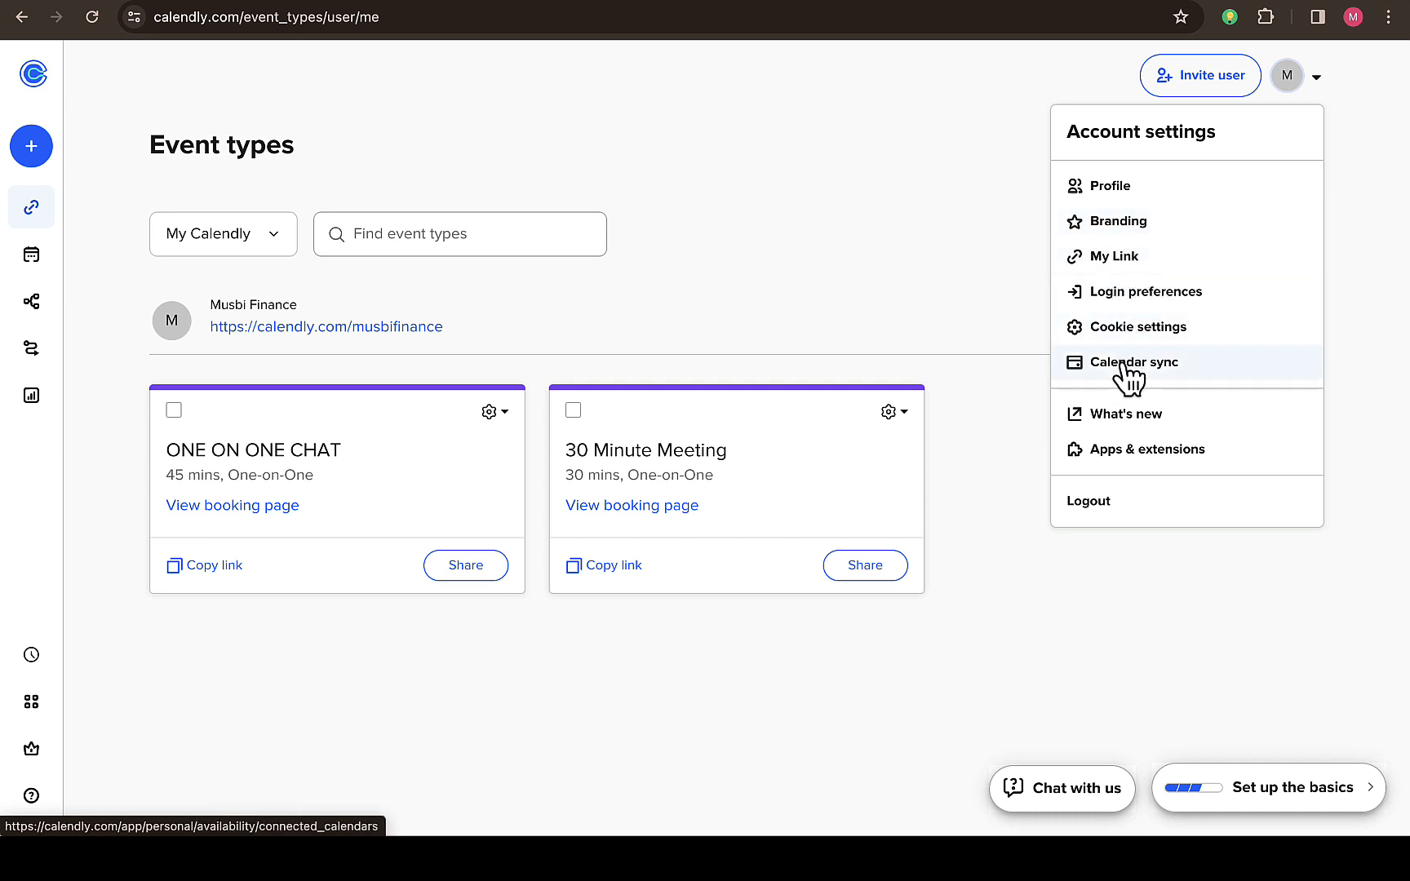
pyautogui.moveTo(1112, 185)
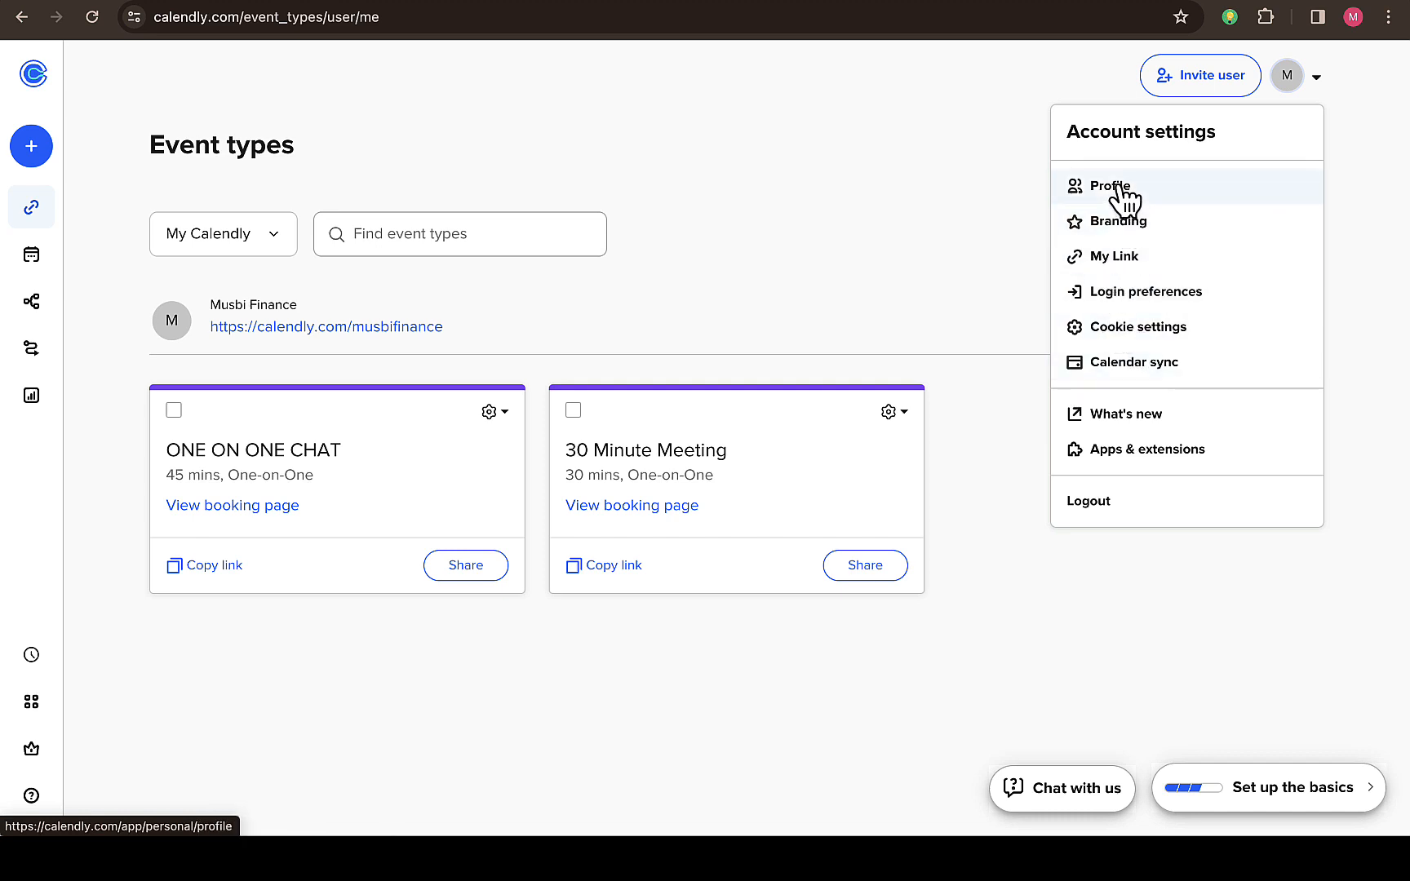
# Go to the Profile settings page and move down to its bottom section
pyautogui.click(1108, 186)
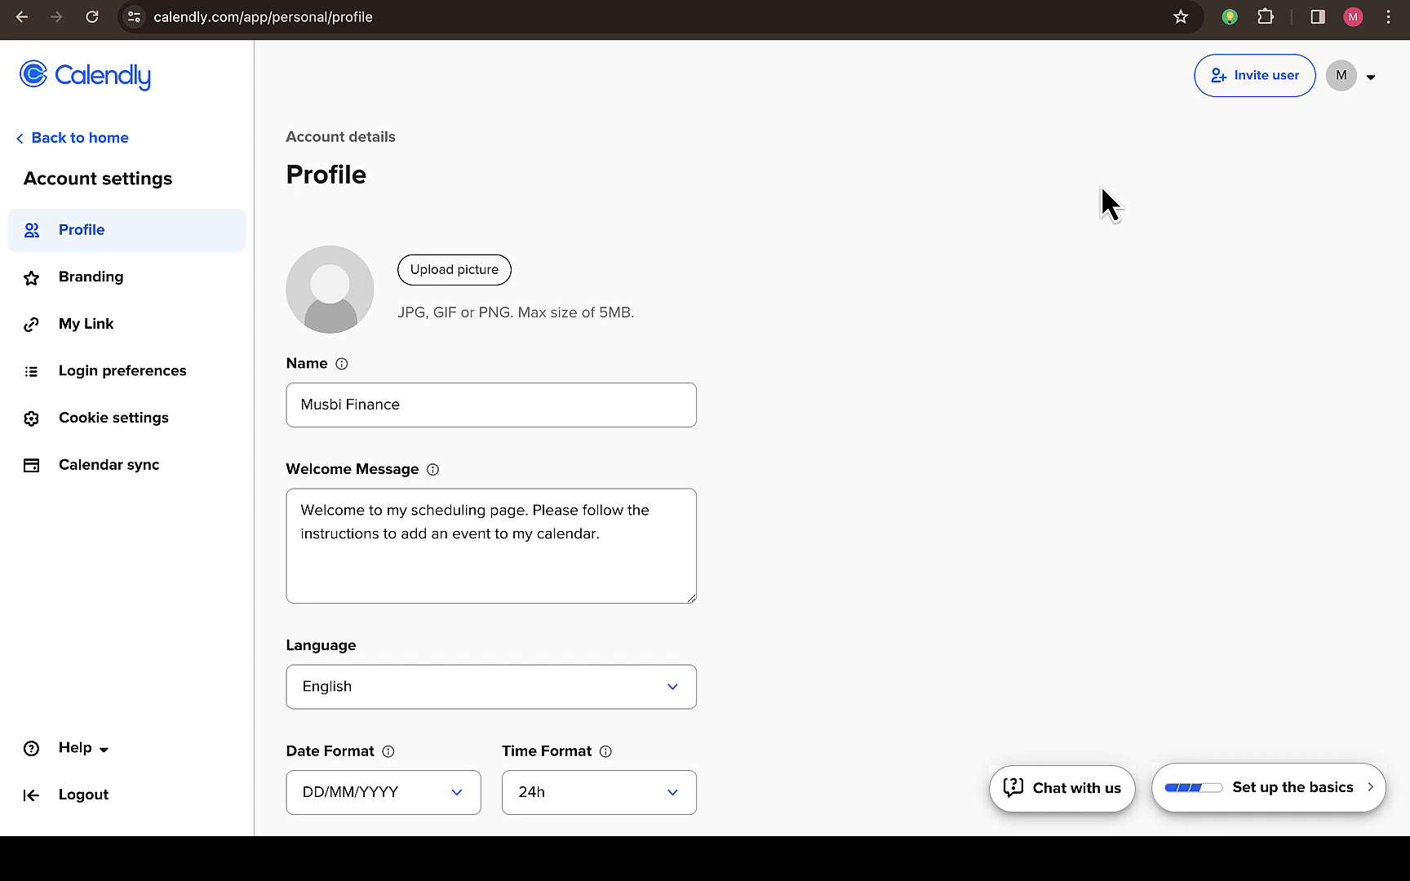
pyautogui.scroll(-3)
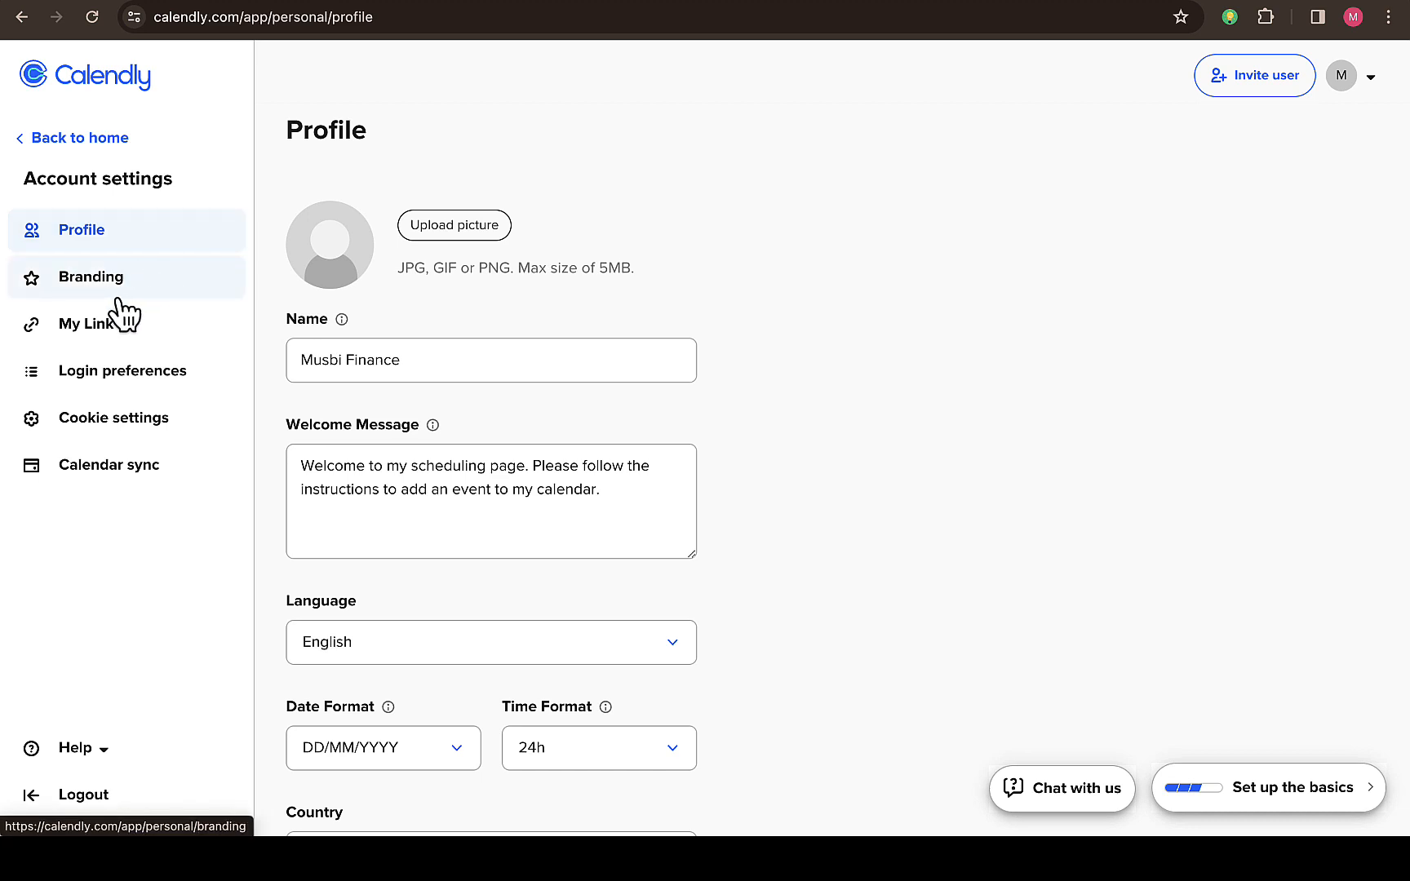
pyautogui.moveTo(710, 468)
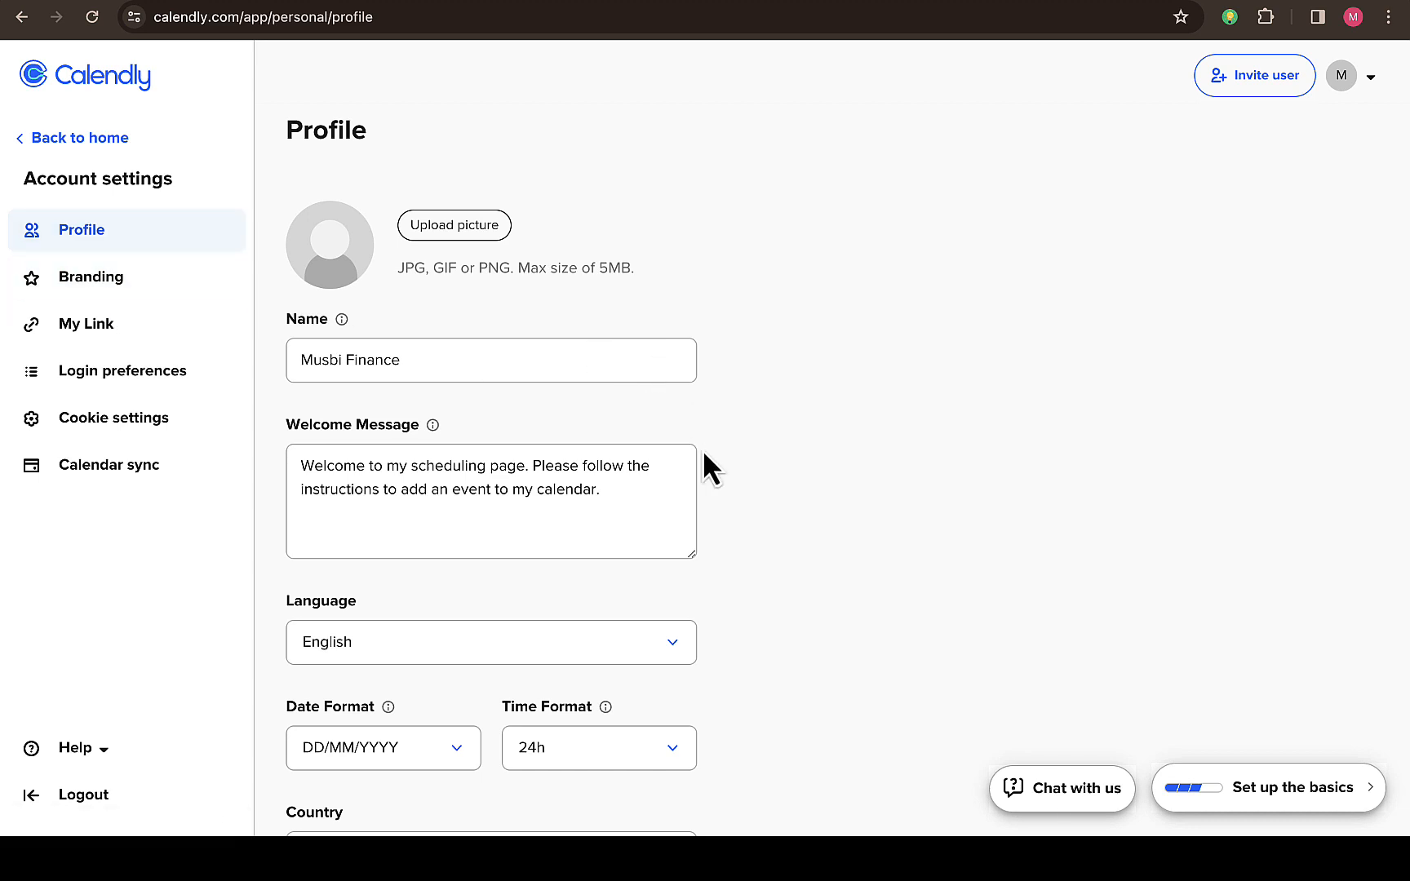
pyautogui.scroll(-3)
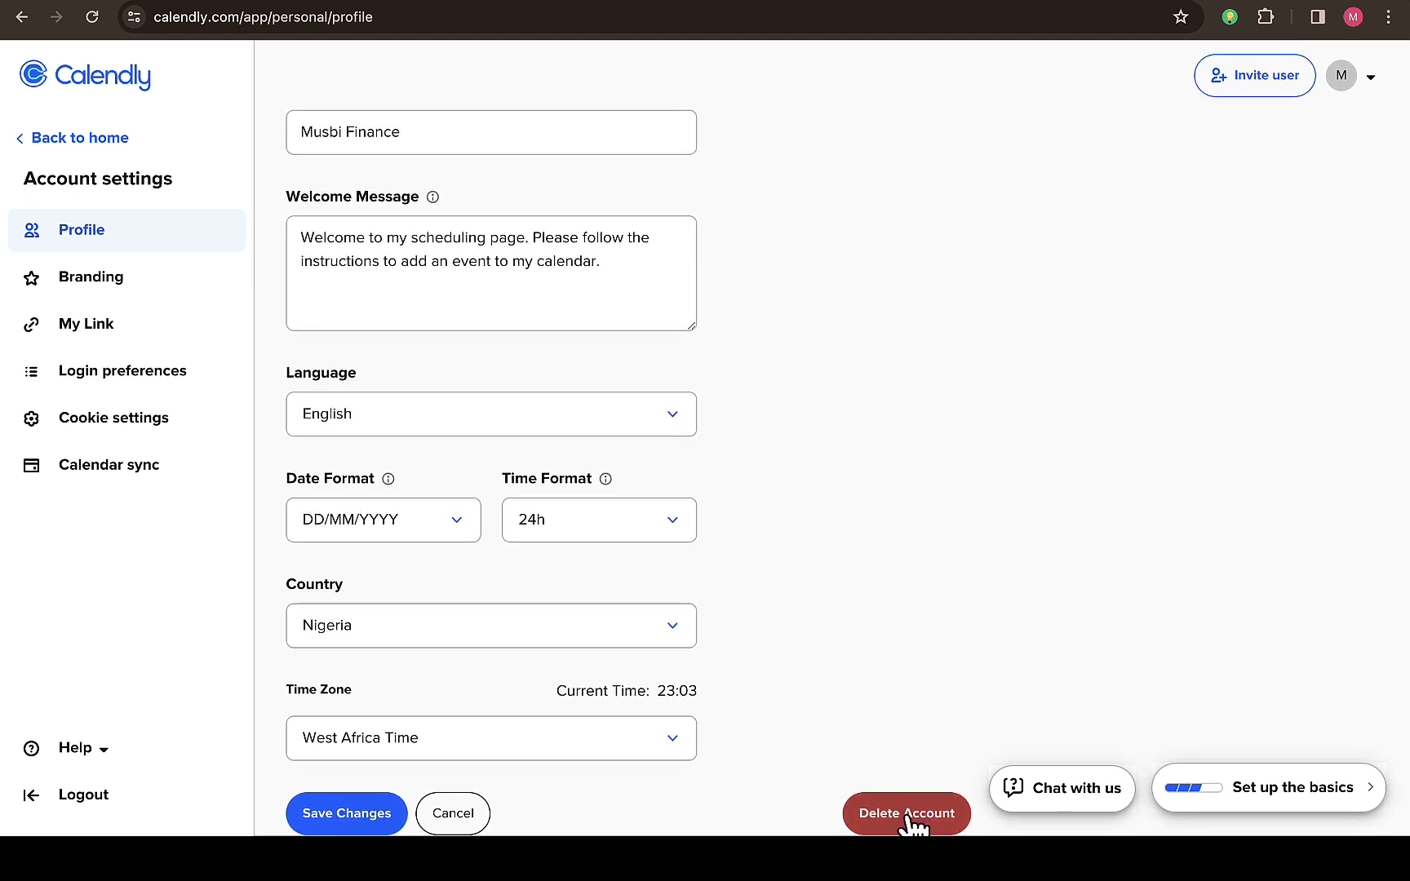
pyautogui.click(906, 813)
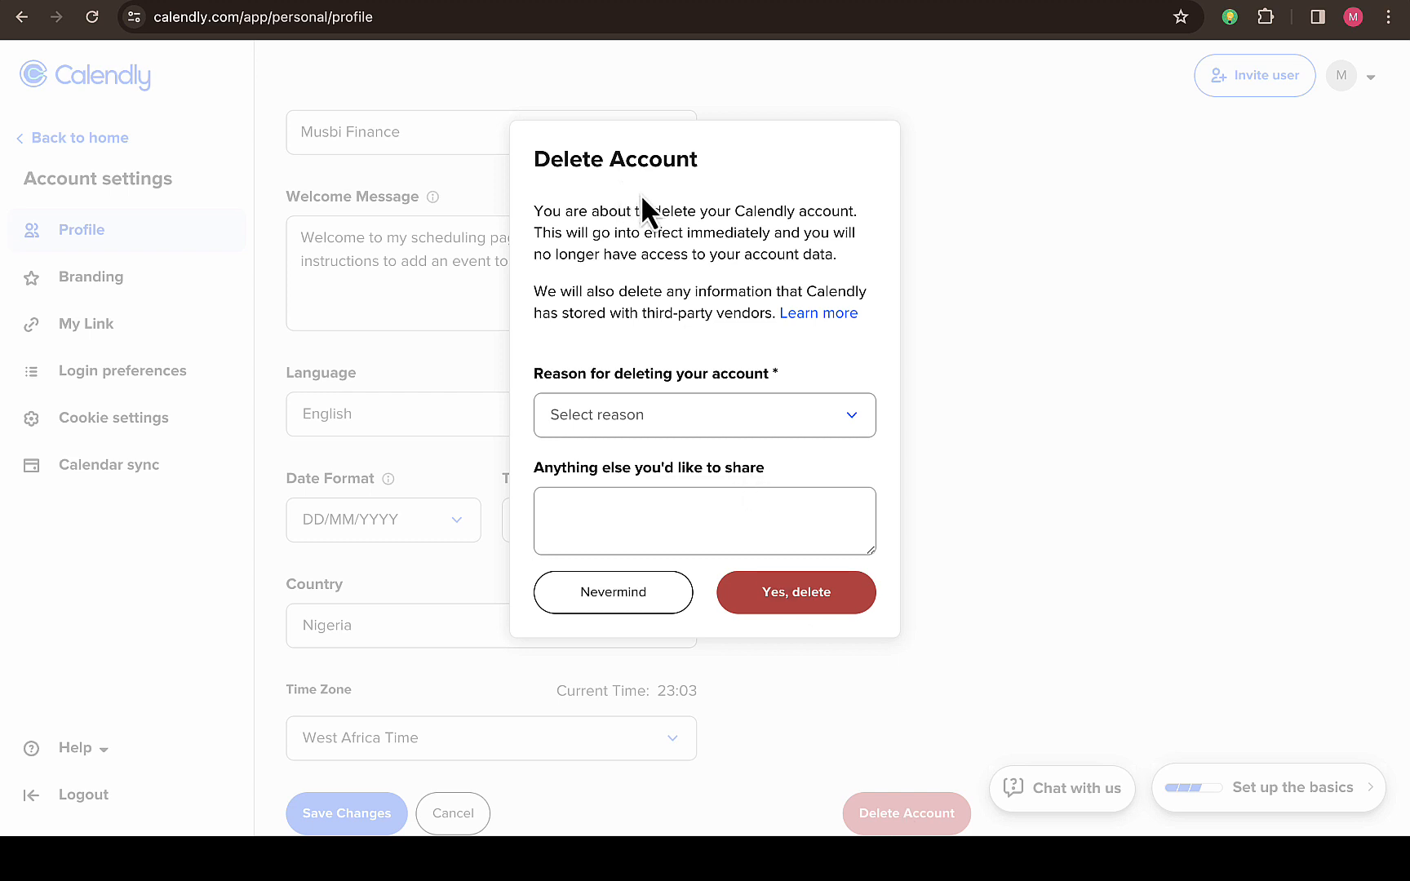
pyautogui.moveTo(619, 205)
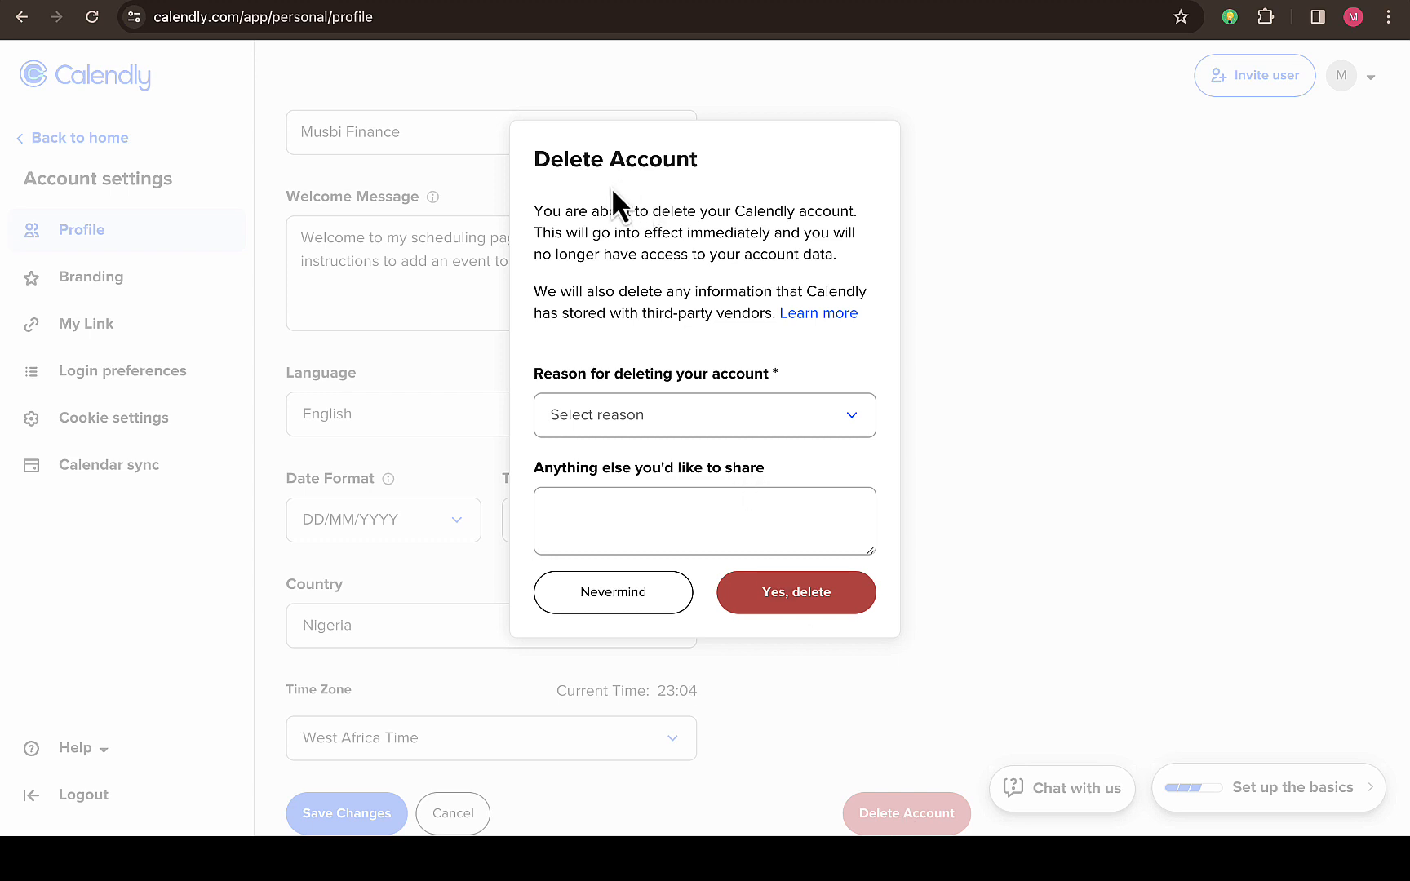
pyautogui.moveTo(605, 232)
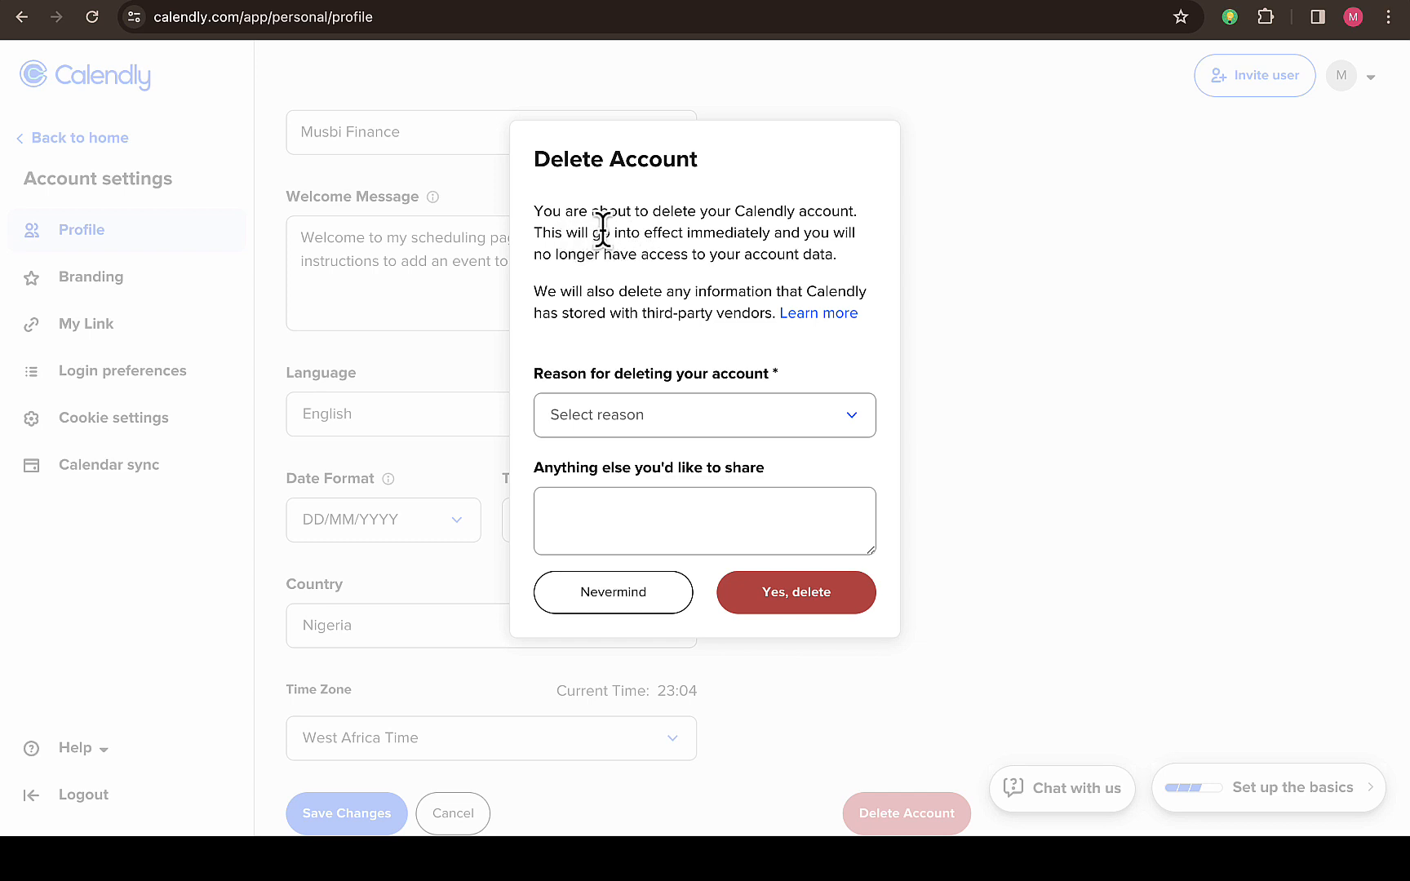
pyautogui.moveTo(763, 234)
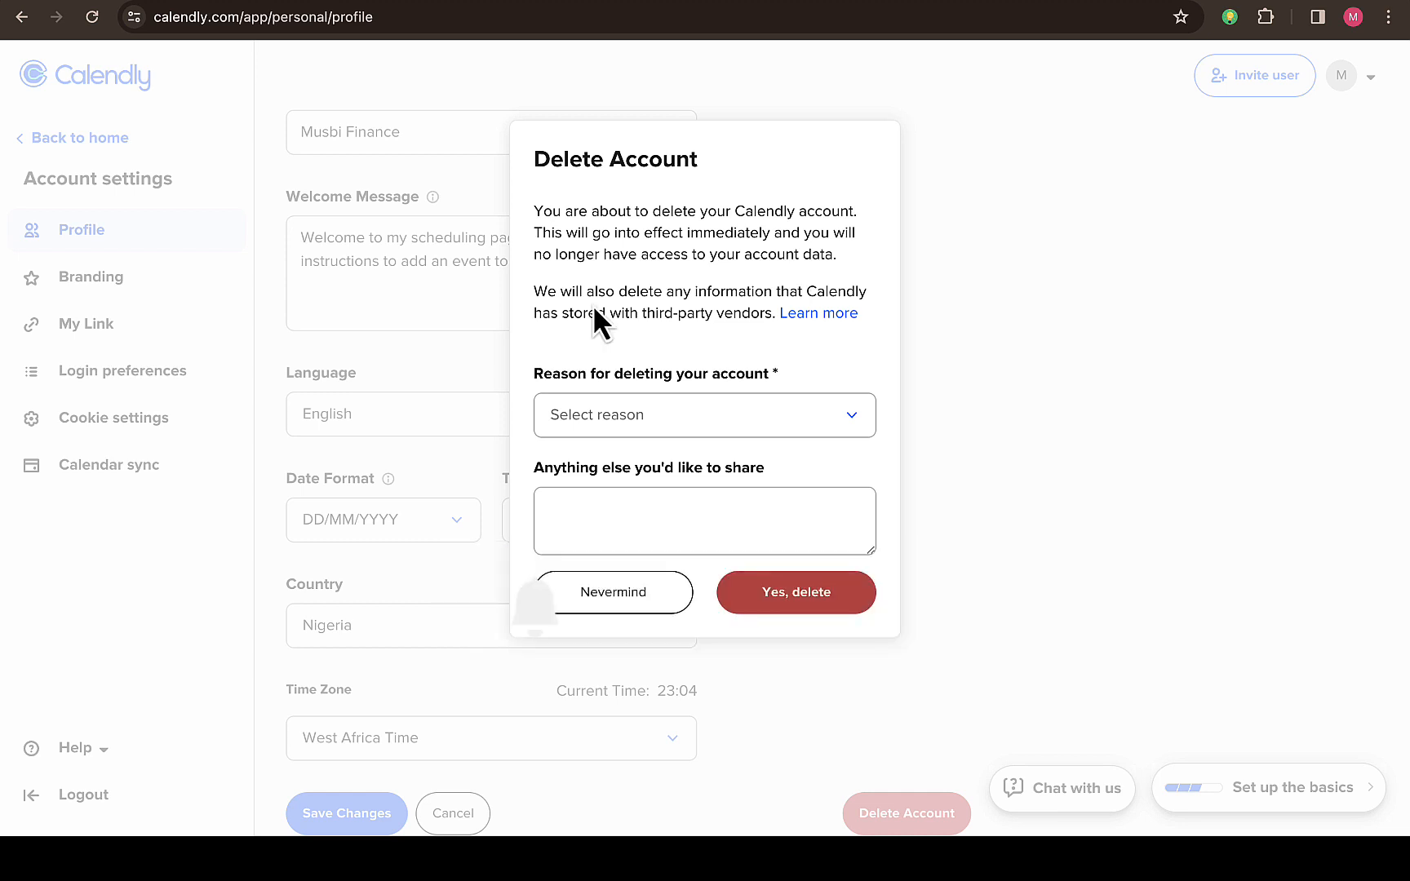
pyautogui.moveTo(795, 324)
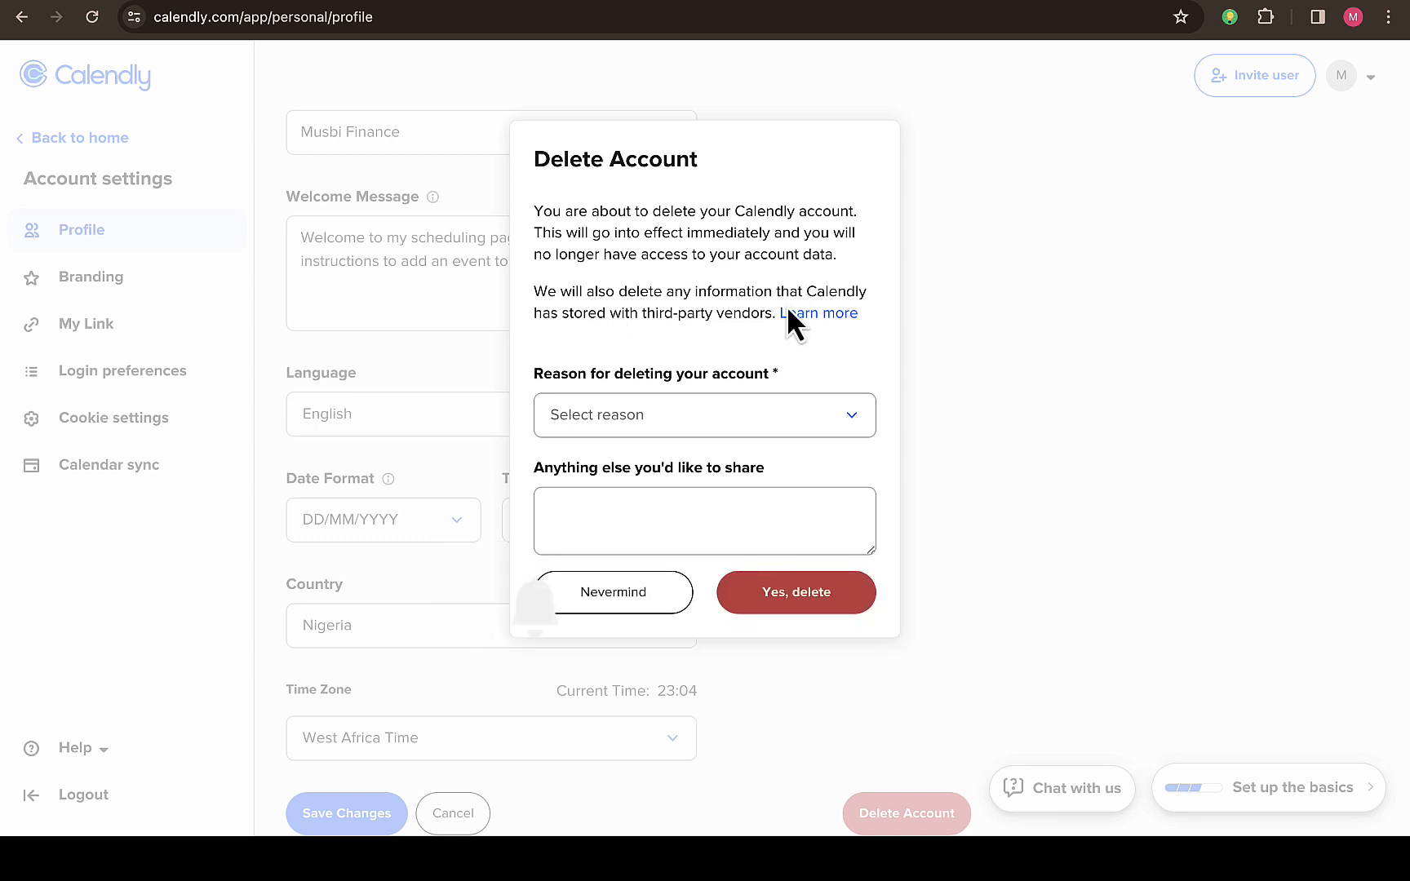
pyautogui.moveTo(627, 349)
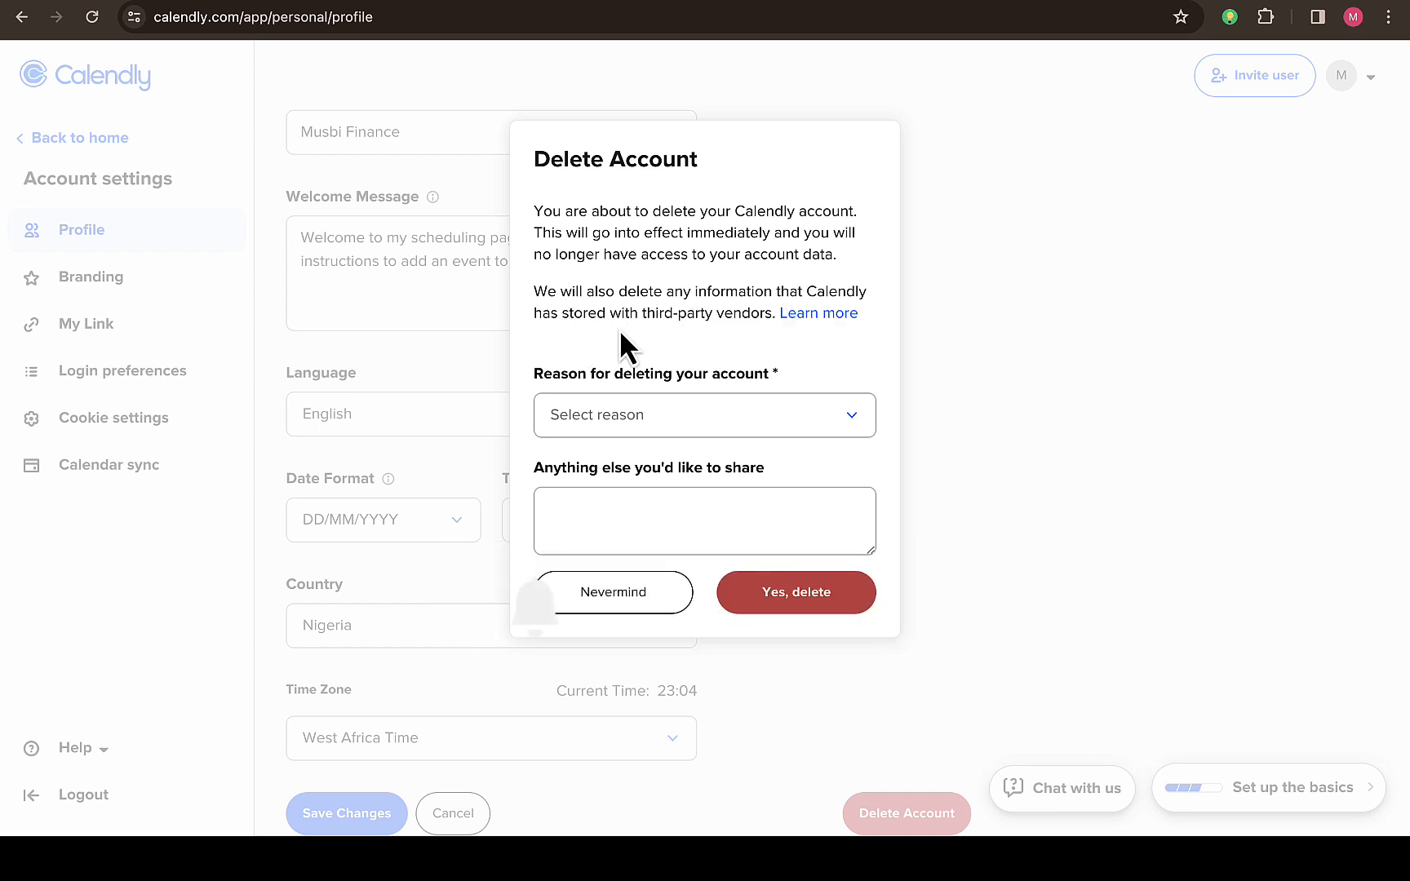
pyautogui.moveTo(726, 349)
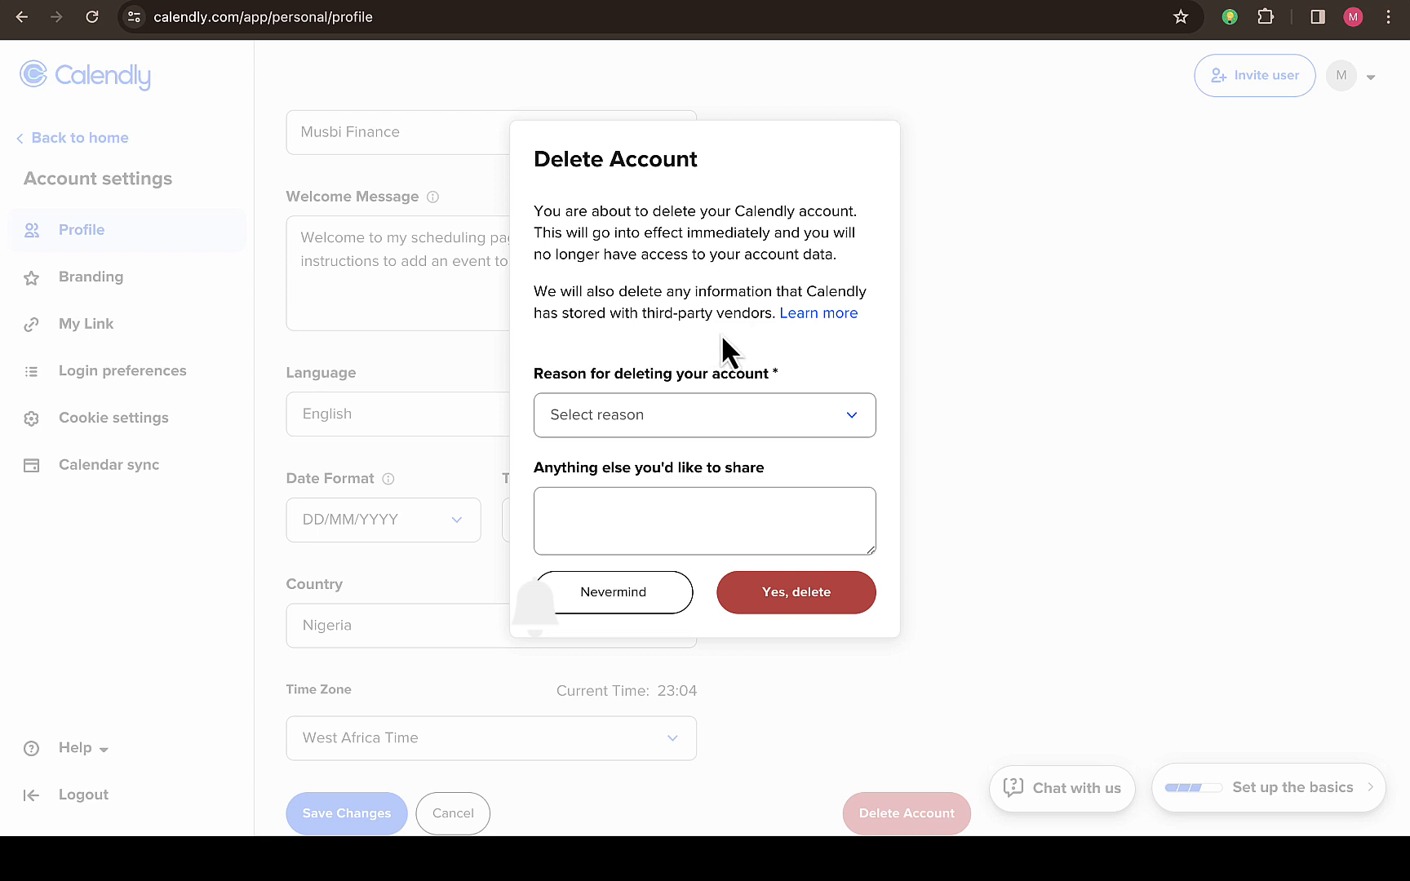
pyautogui.moveTo(623, 407)
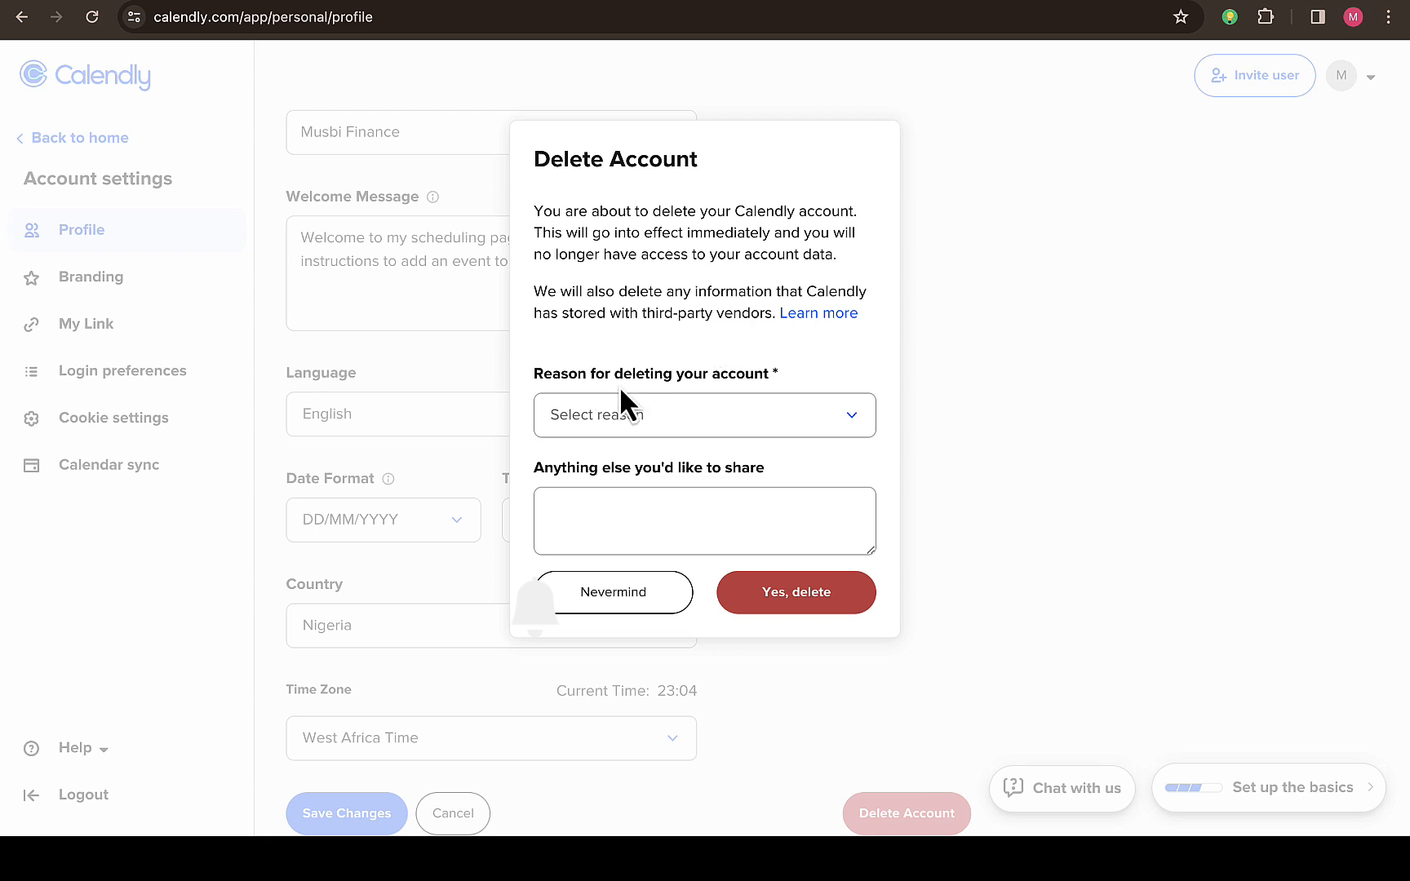
# Choose 'I found a better tool' from the reasons for deleting the account
pyautogui.click(704, 415)
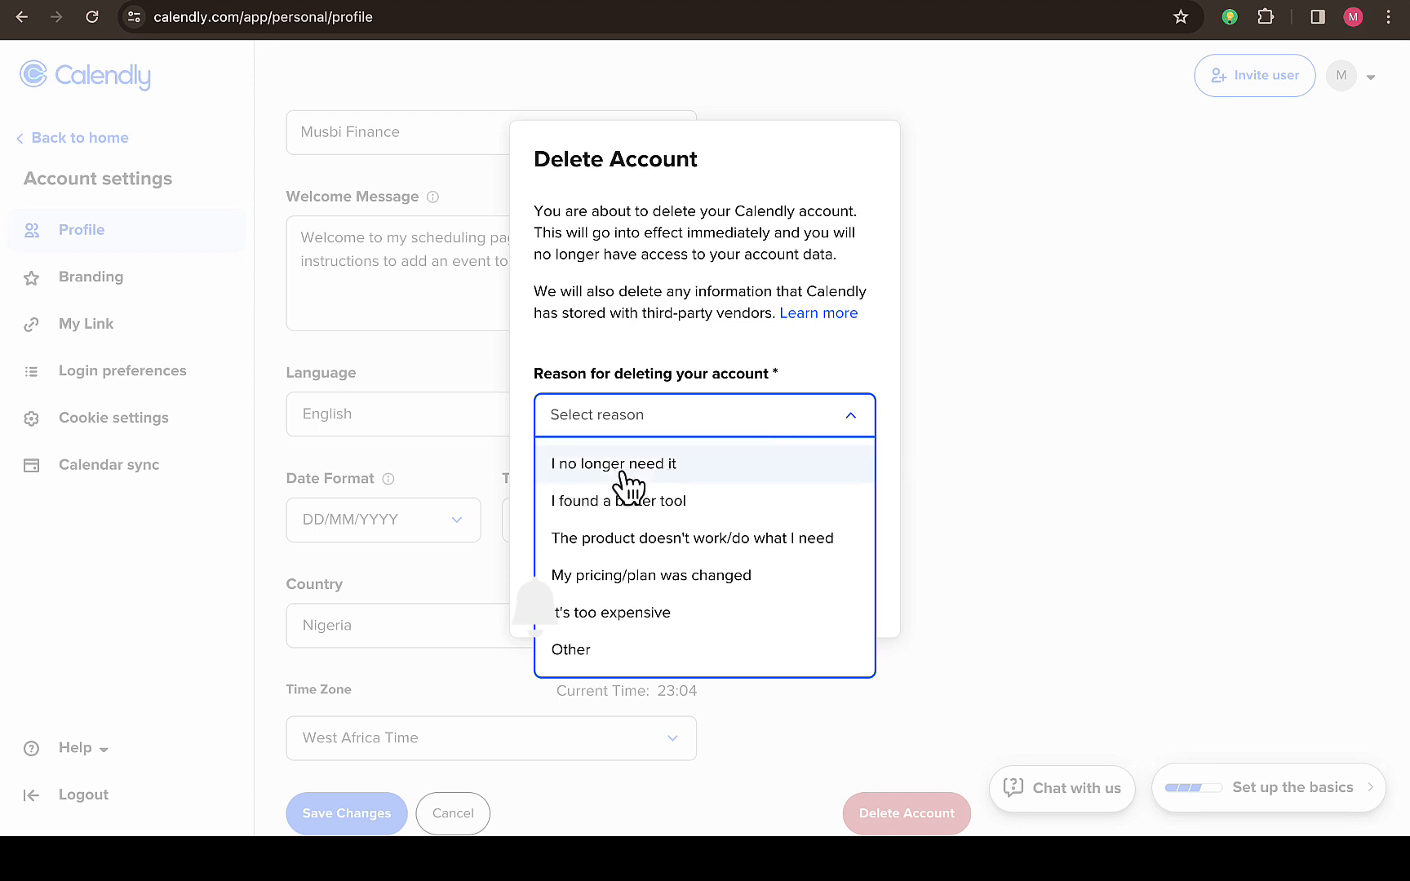
pyautogui.moveTo(693, 538)
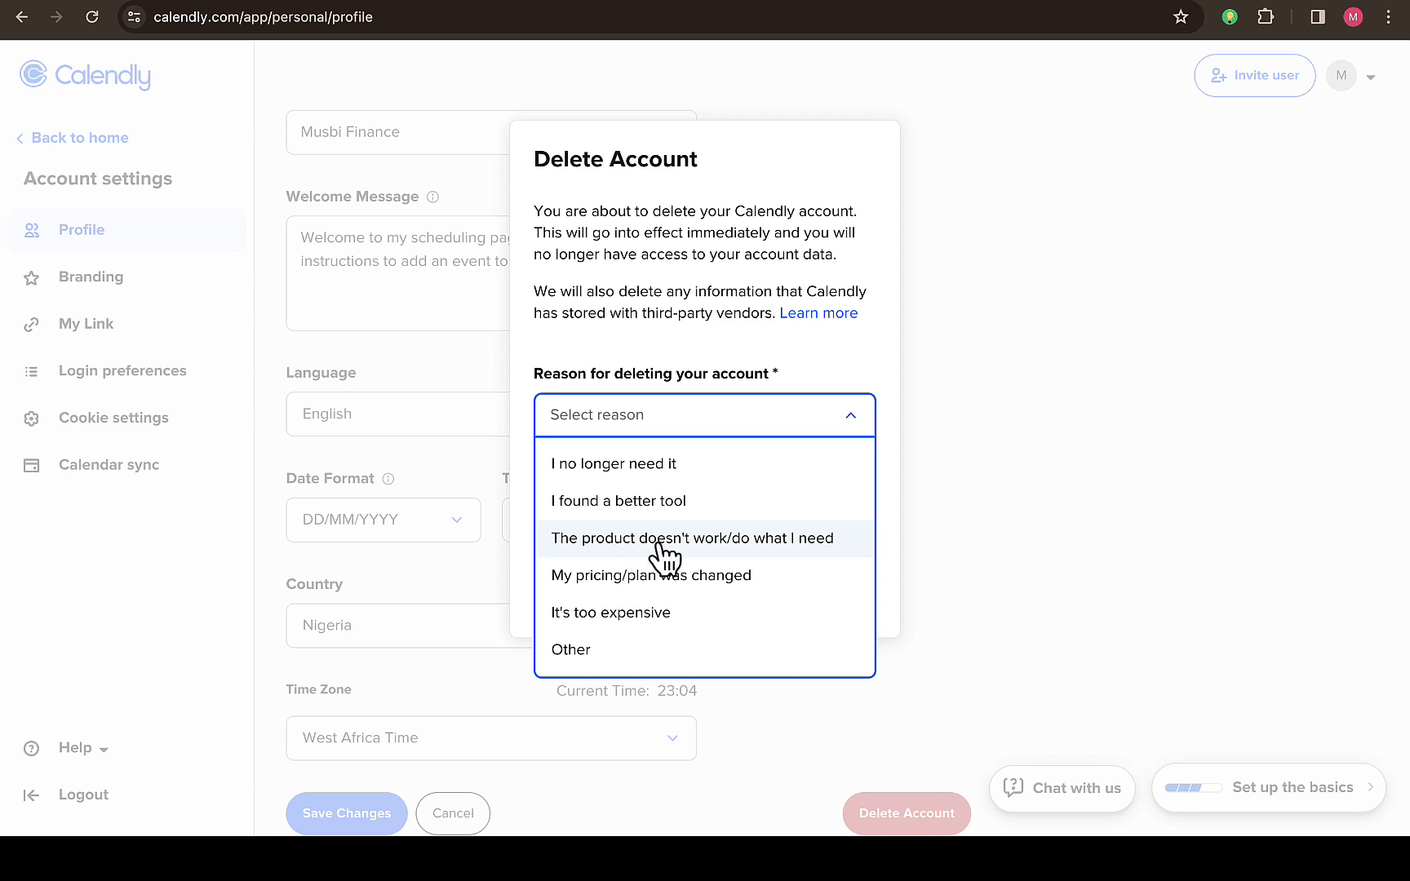
pyautogui.moveTo(752, 562)
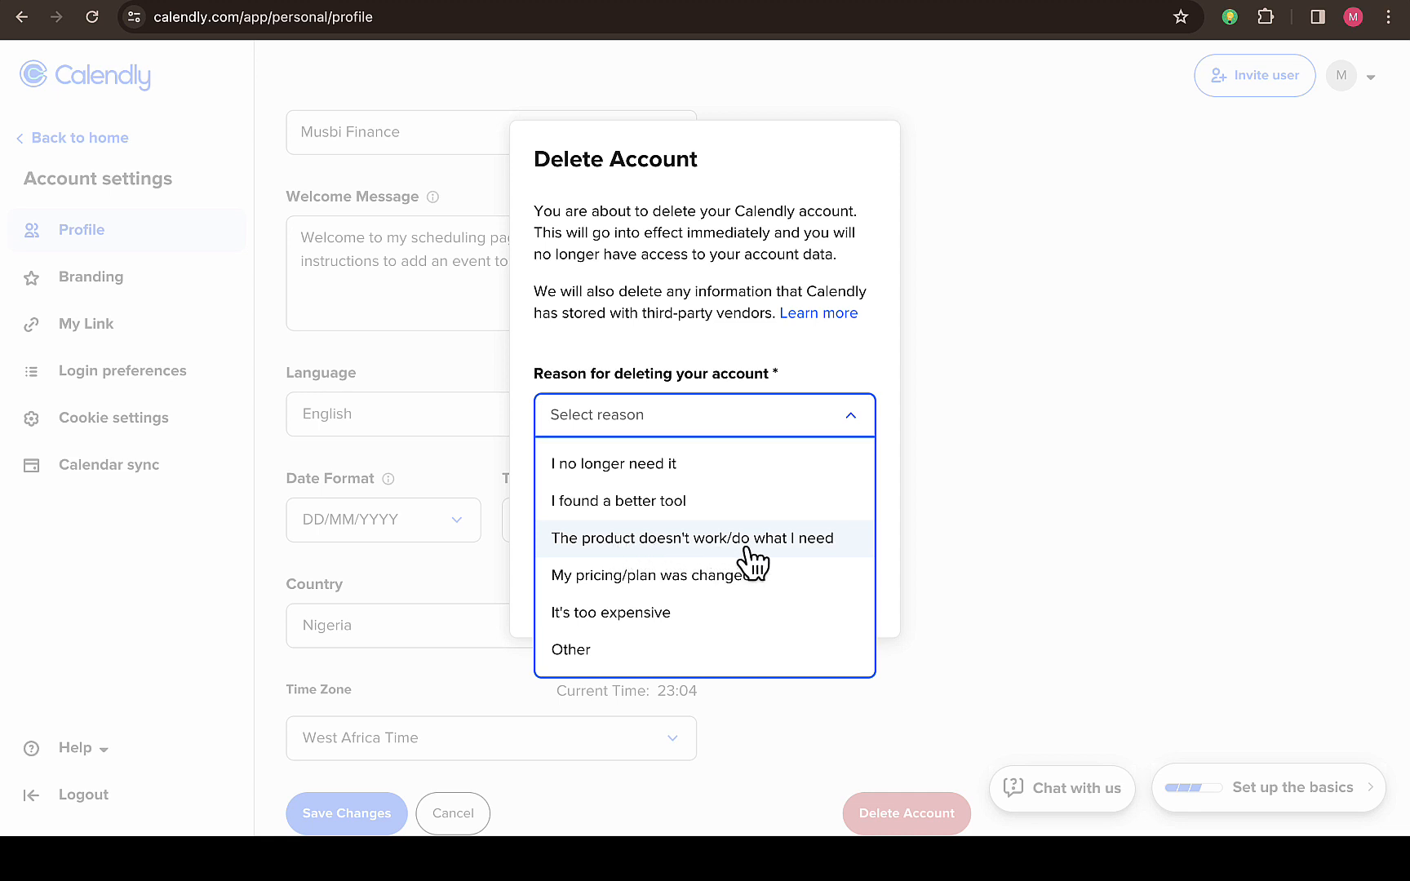
pyautogui.moveTo(670, 589)
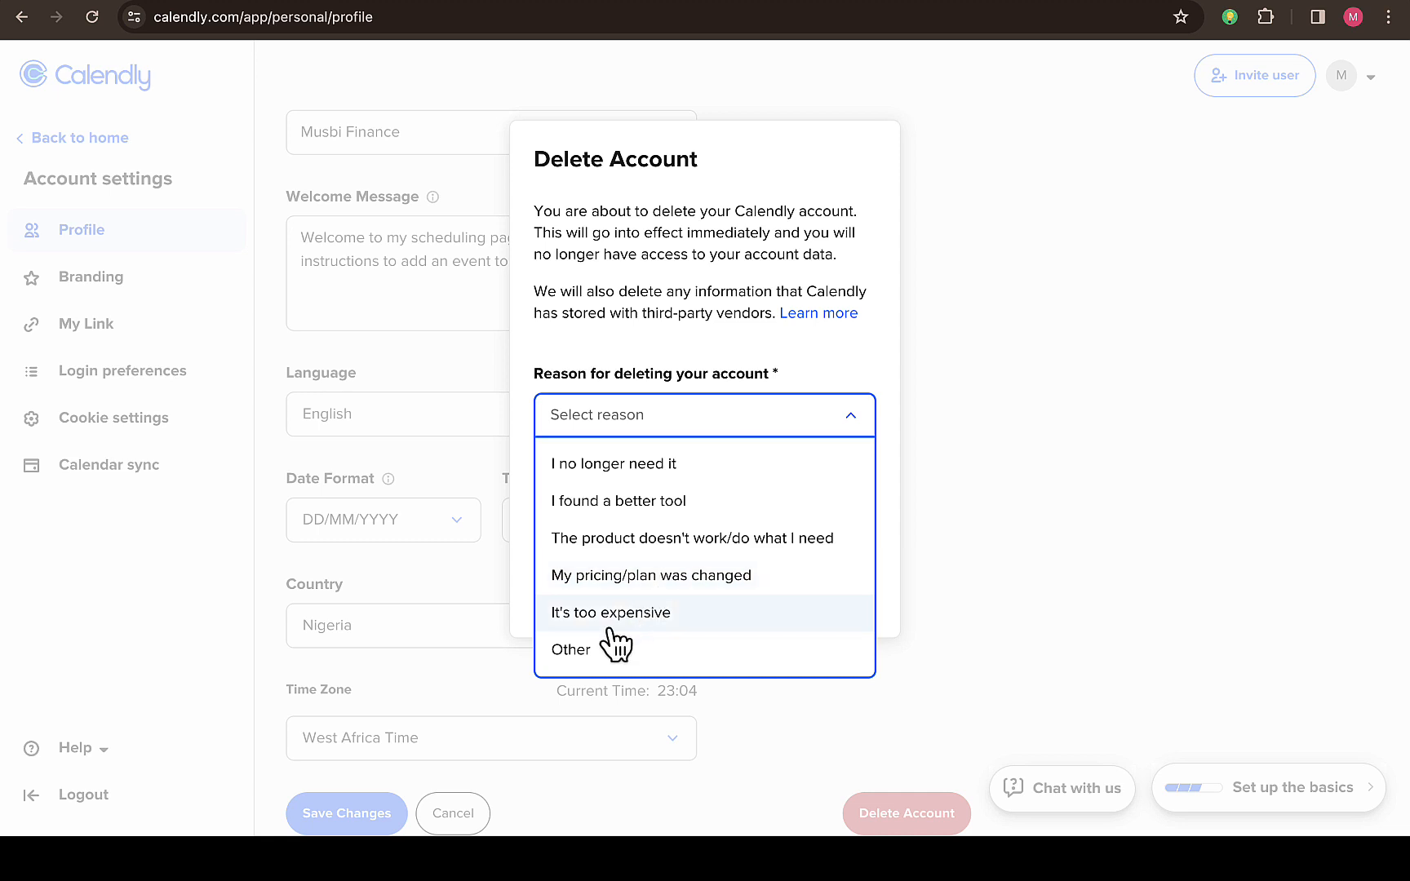
pyautogui.moveTo(636, 517)
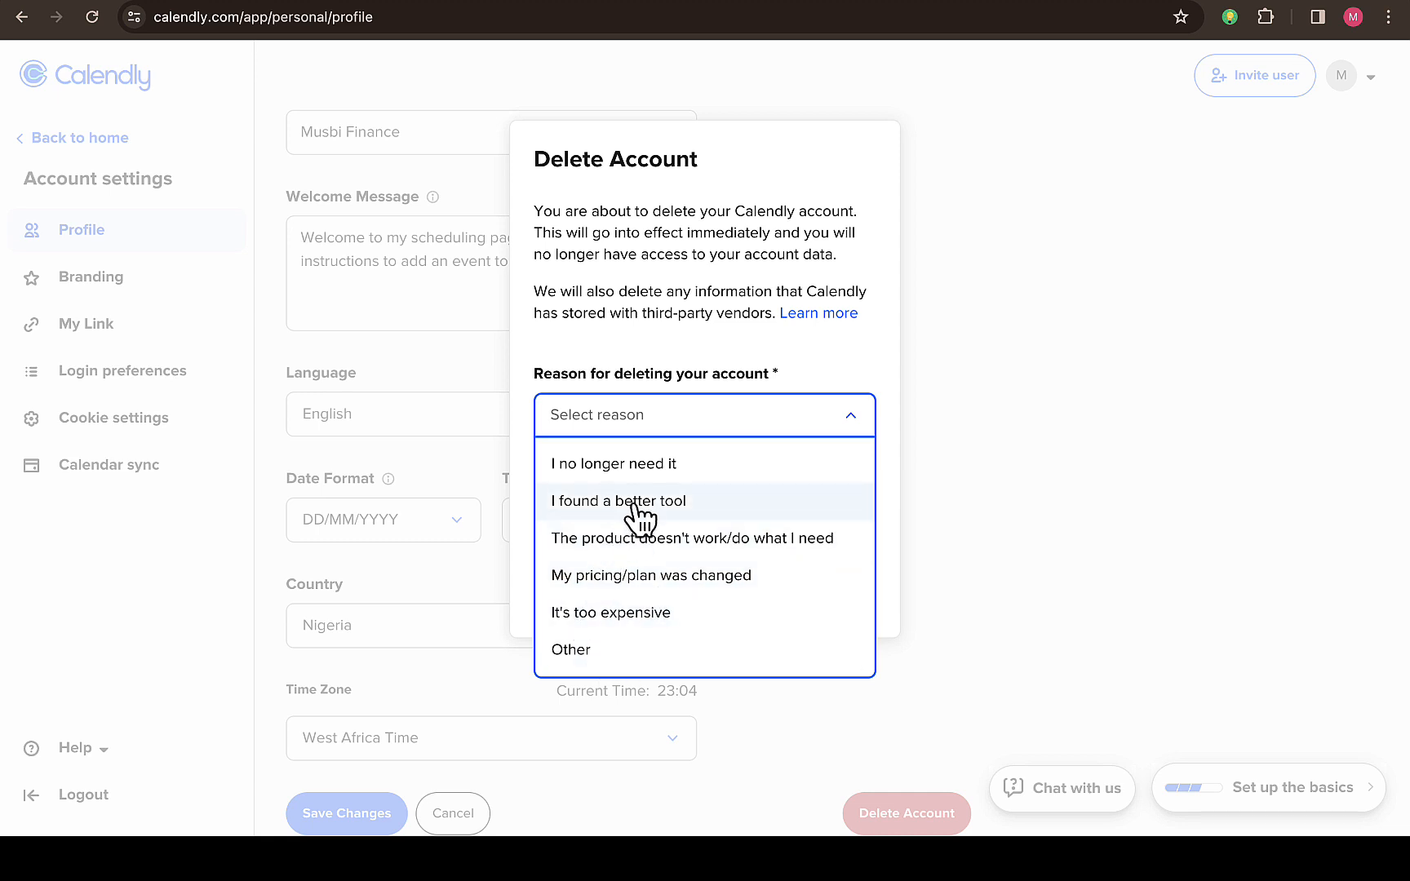
pyautogui.click(618, 501)
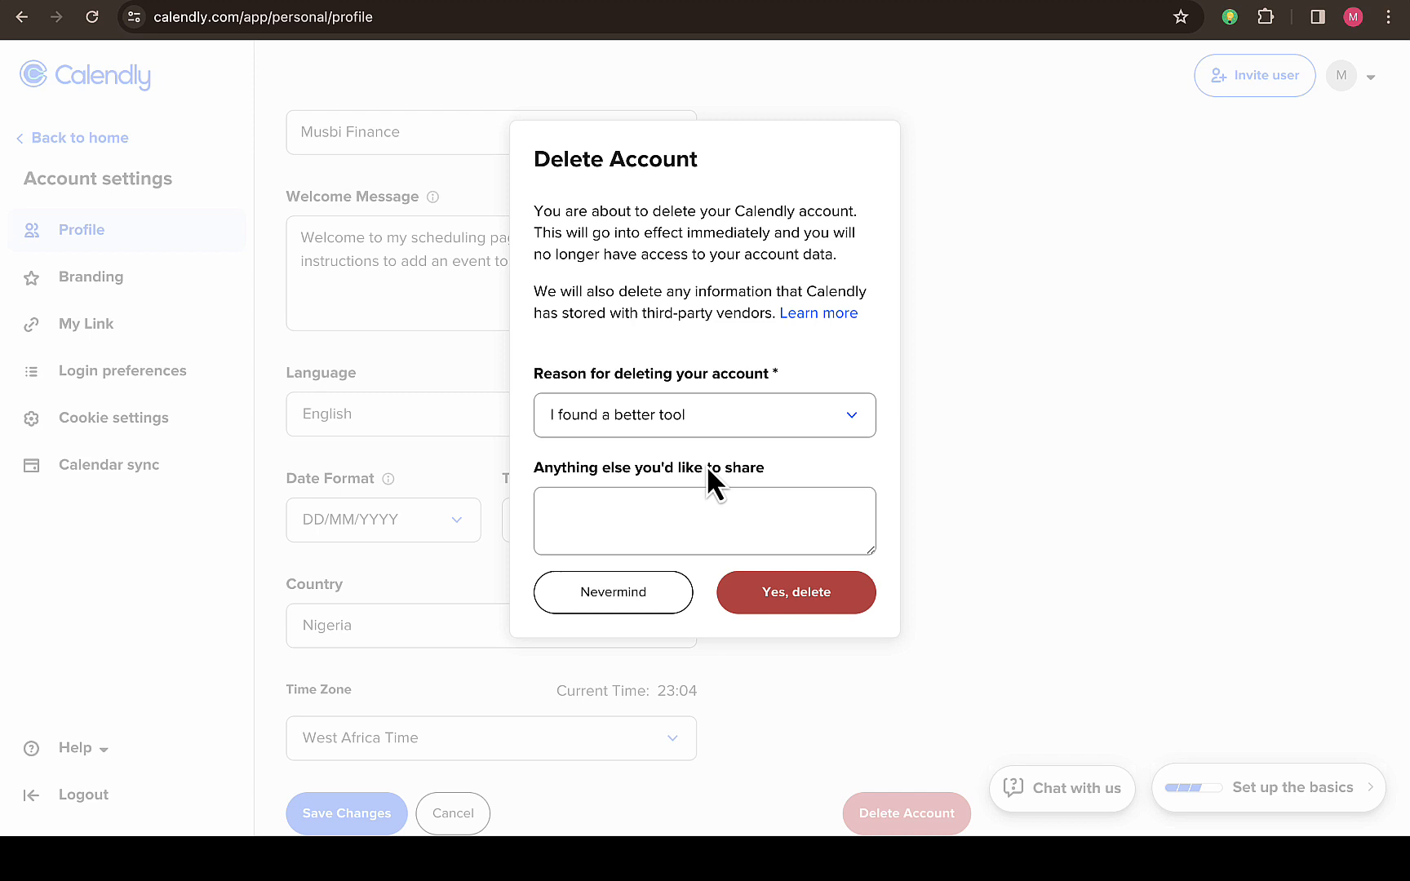
pyautogui.moveTo(666, 499)
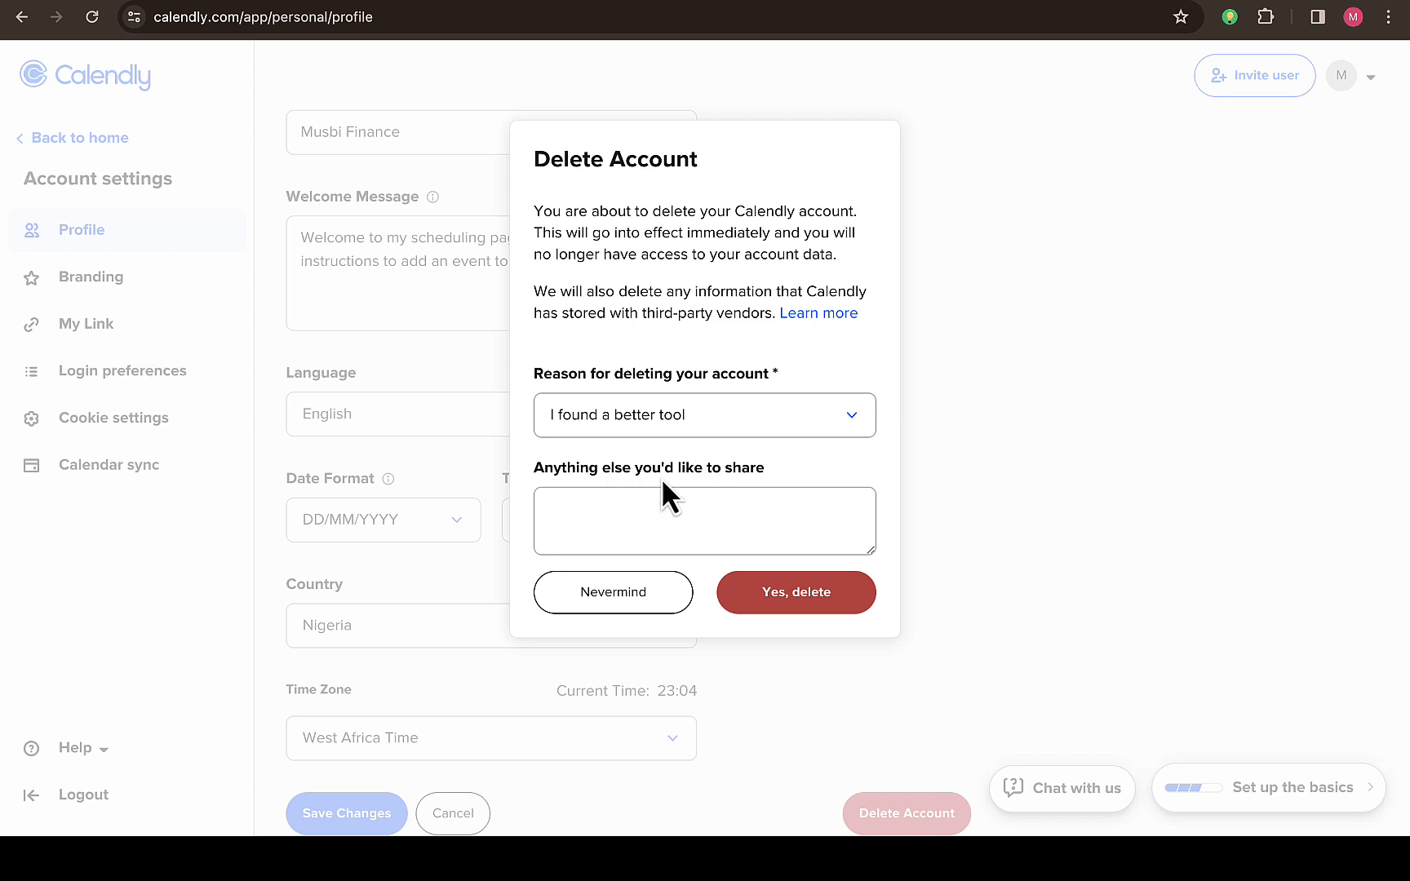
# Leave the optional comment box empty and dismiss the Delete Account dialog
pyautogui.click(704, 519)
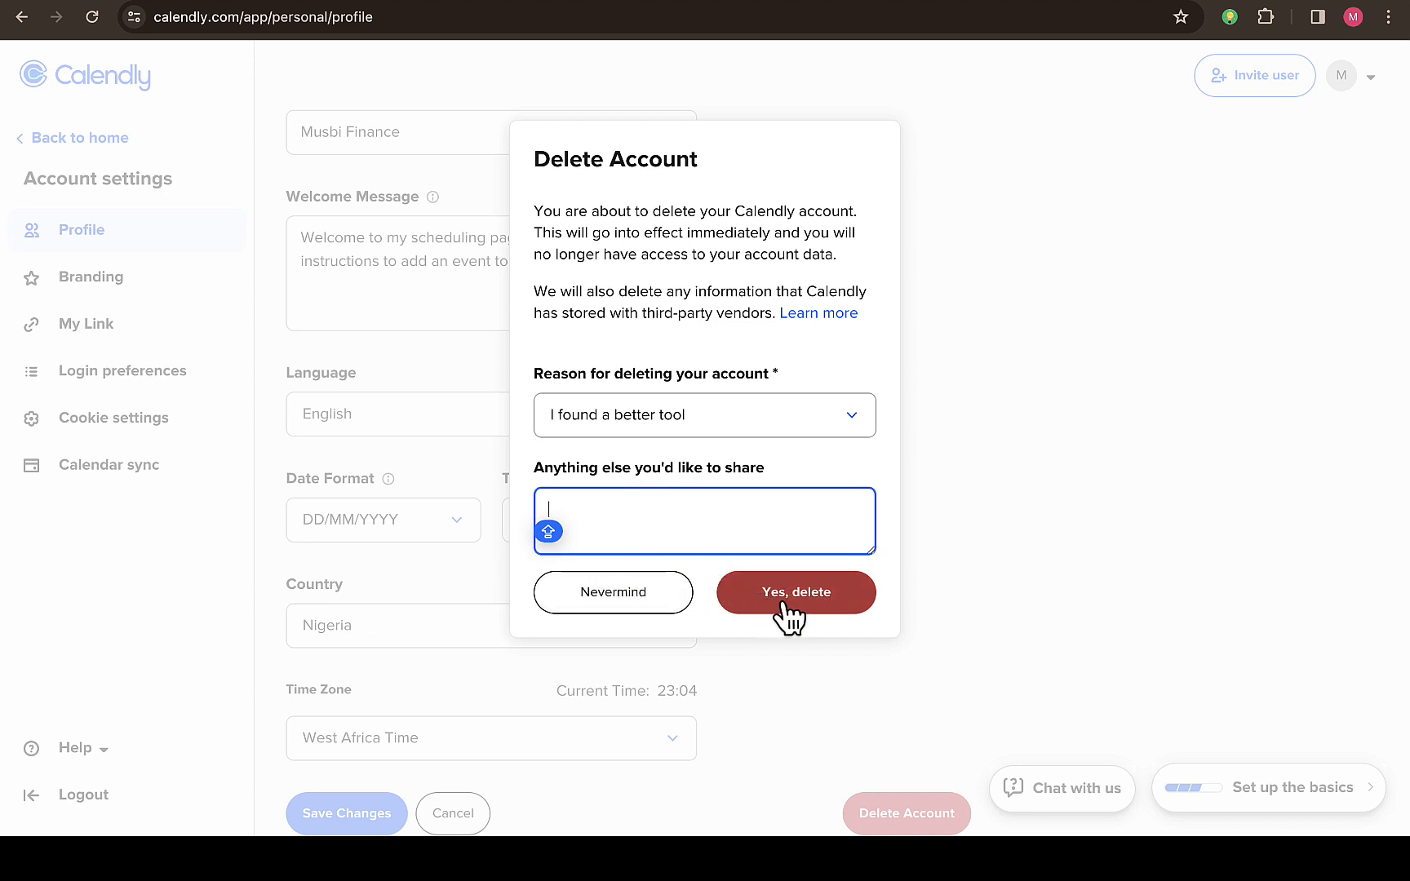
pyautogui.moveTo(703, 463)
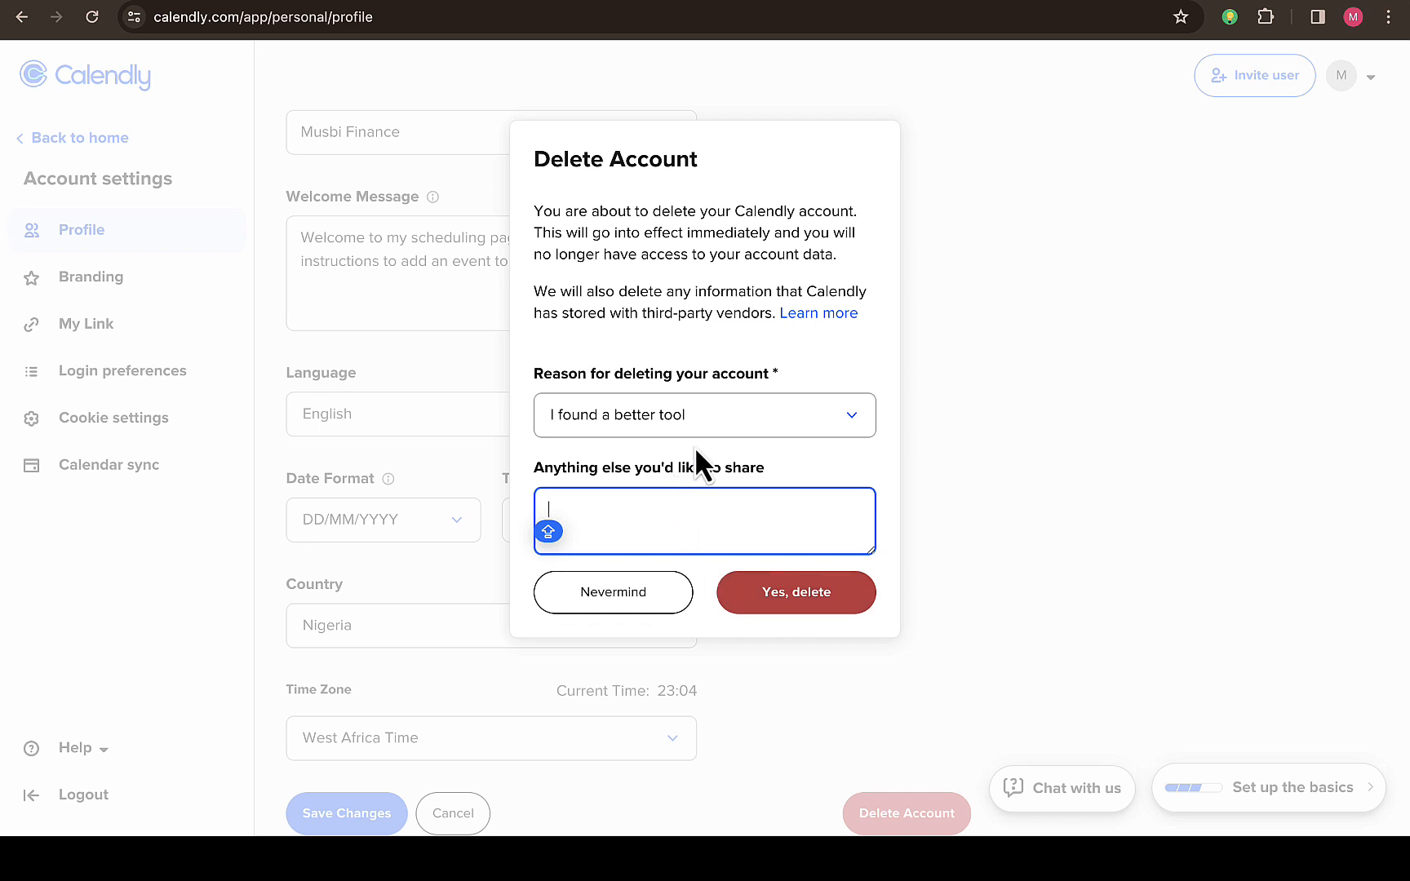
pyautogui.click(612, 592)
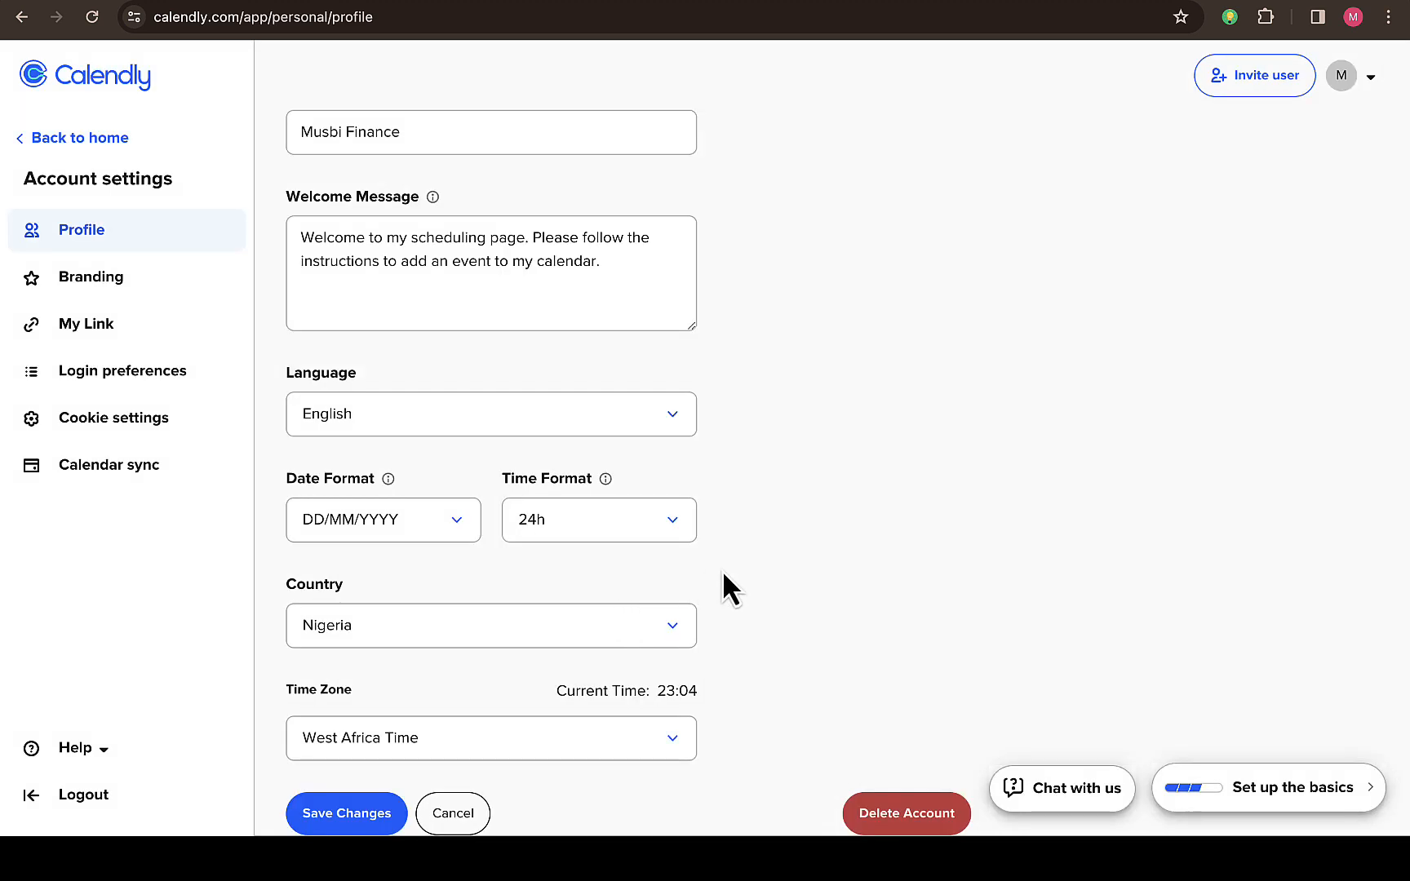